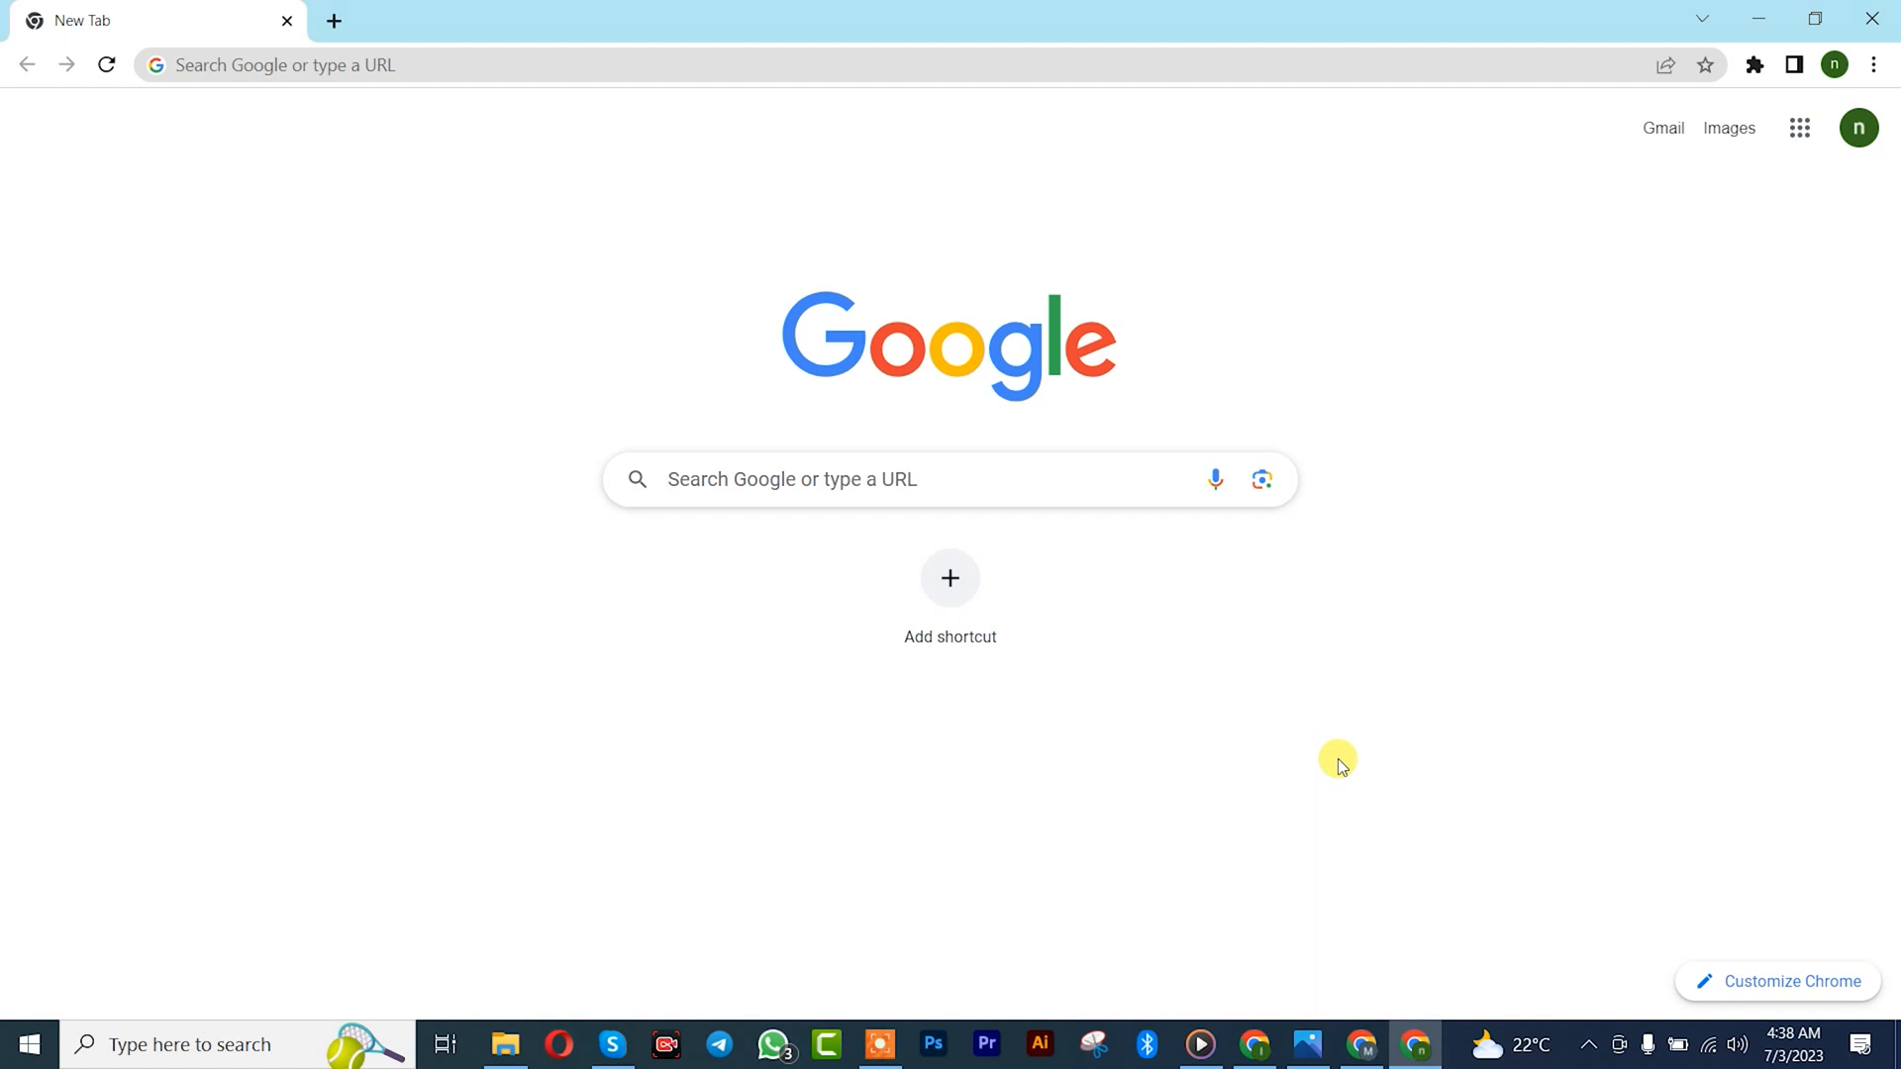
pyautogui.moveTo(1339, 772)
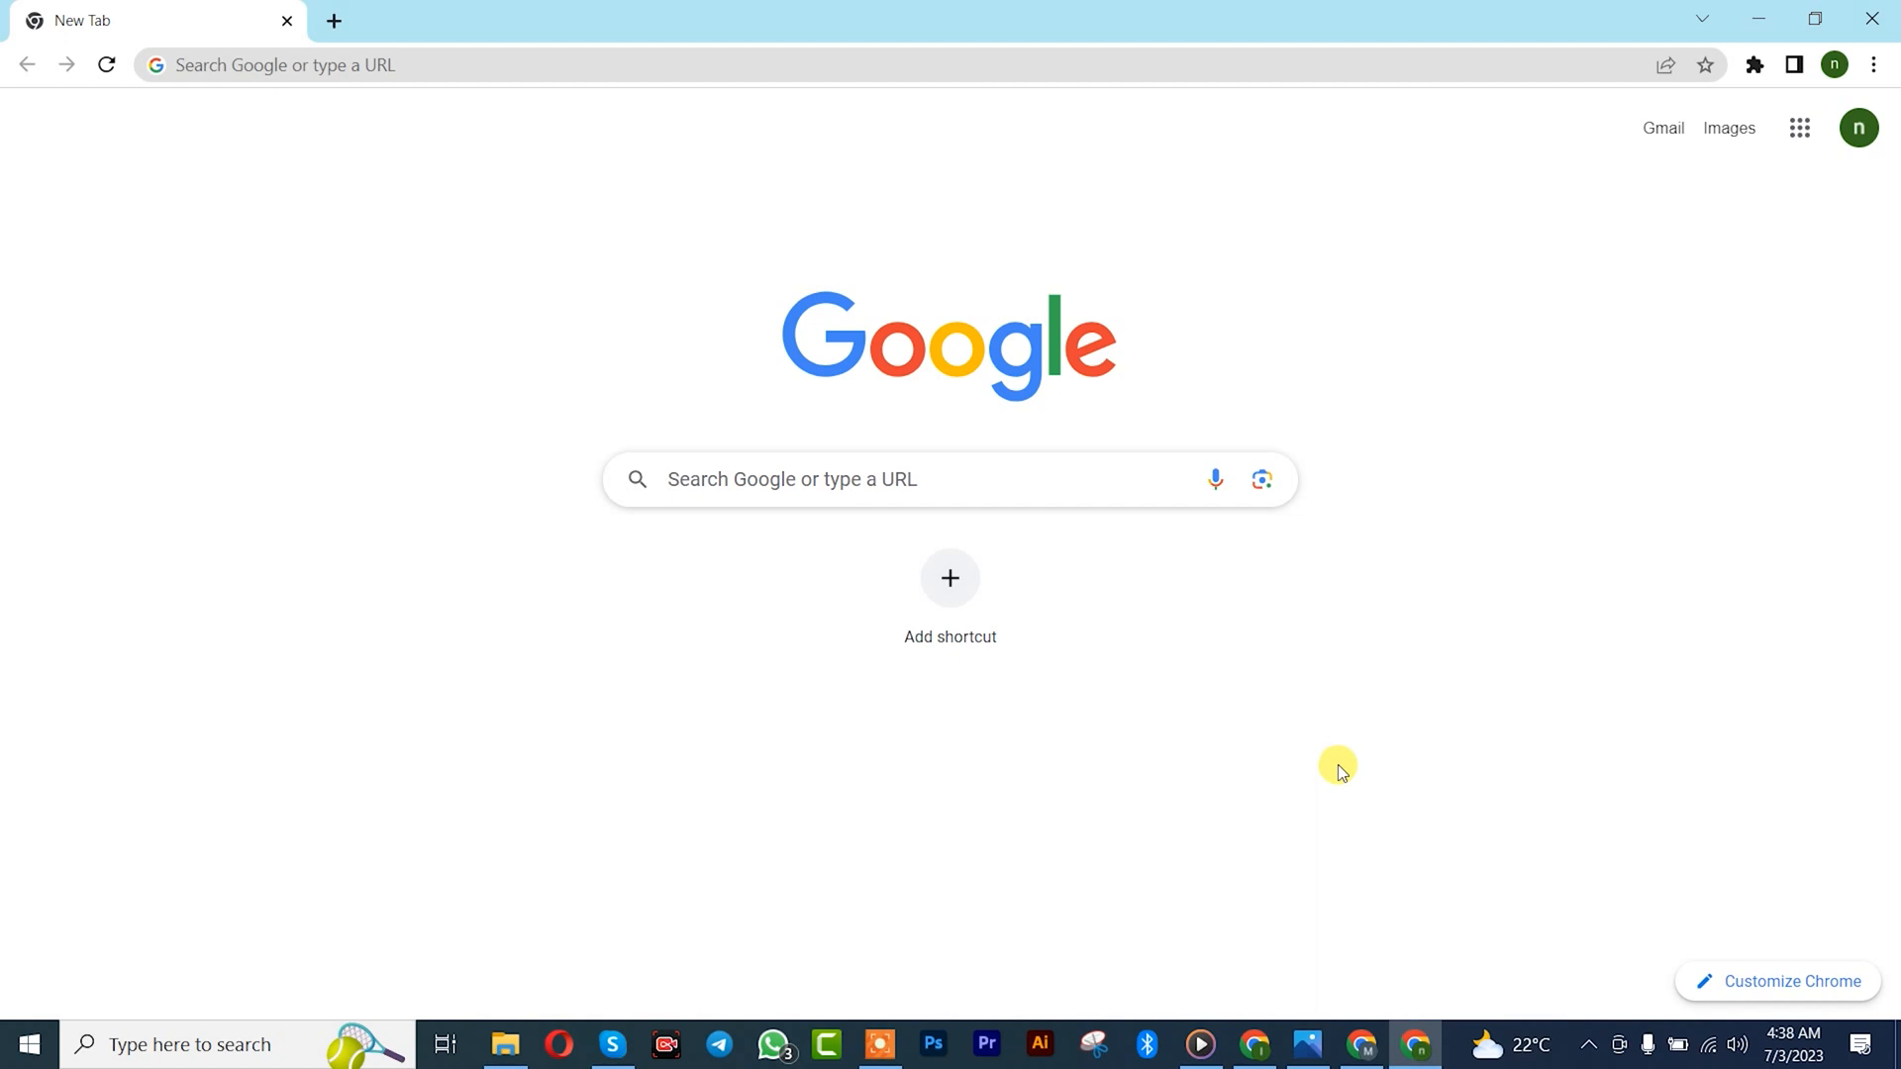
# Reveal Chrome's Extensions submenu from the three-dot menu
pyautogui.click(1876, 65)
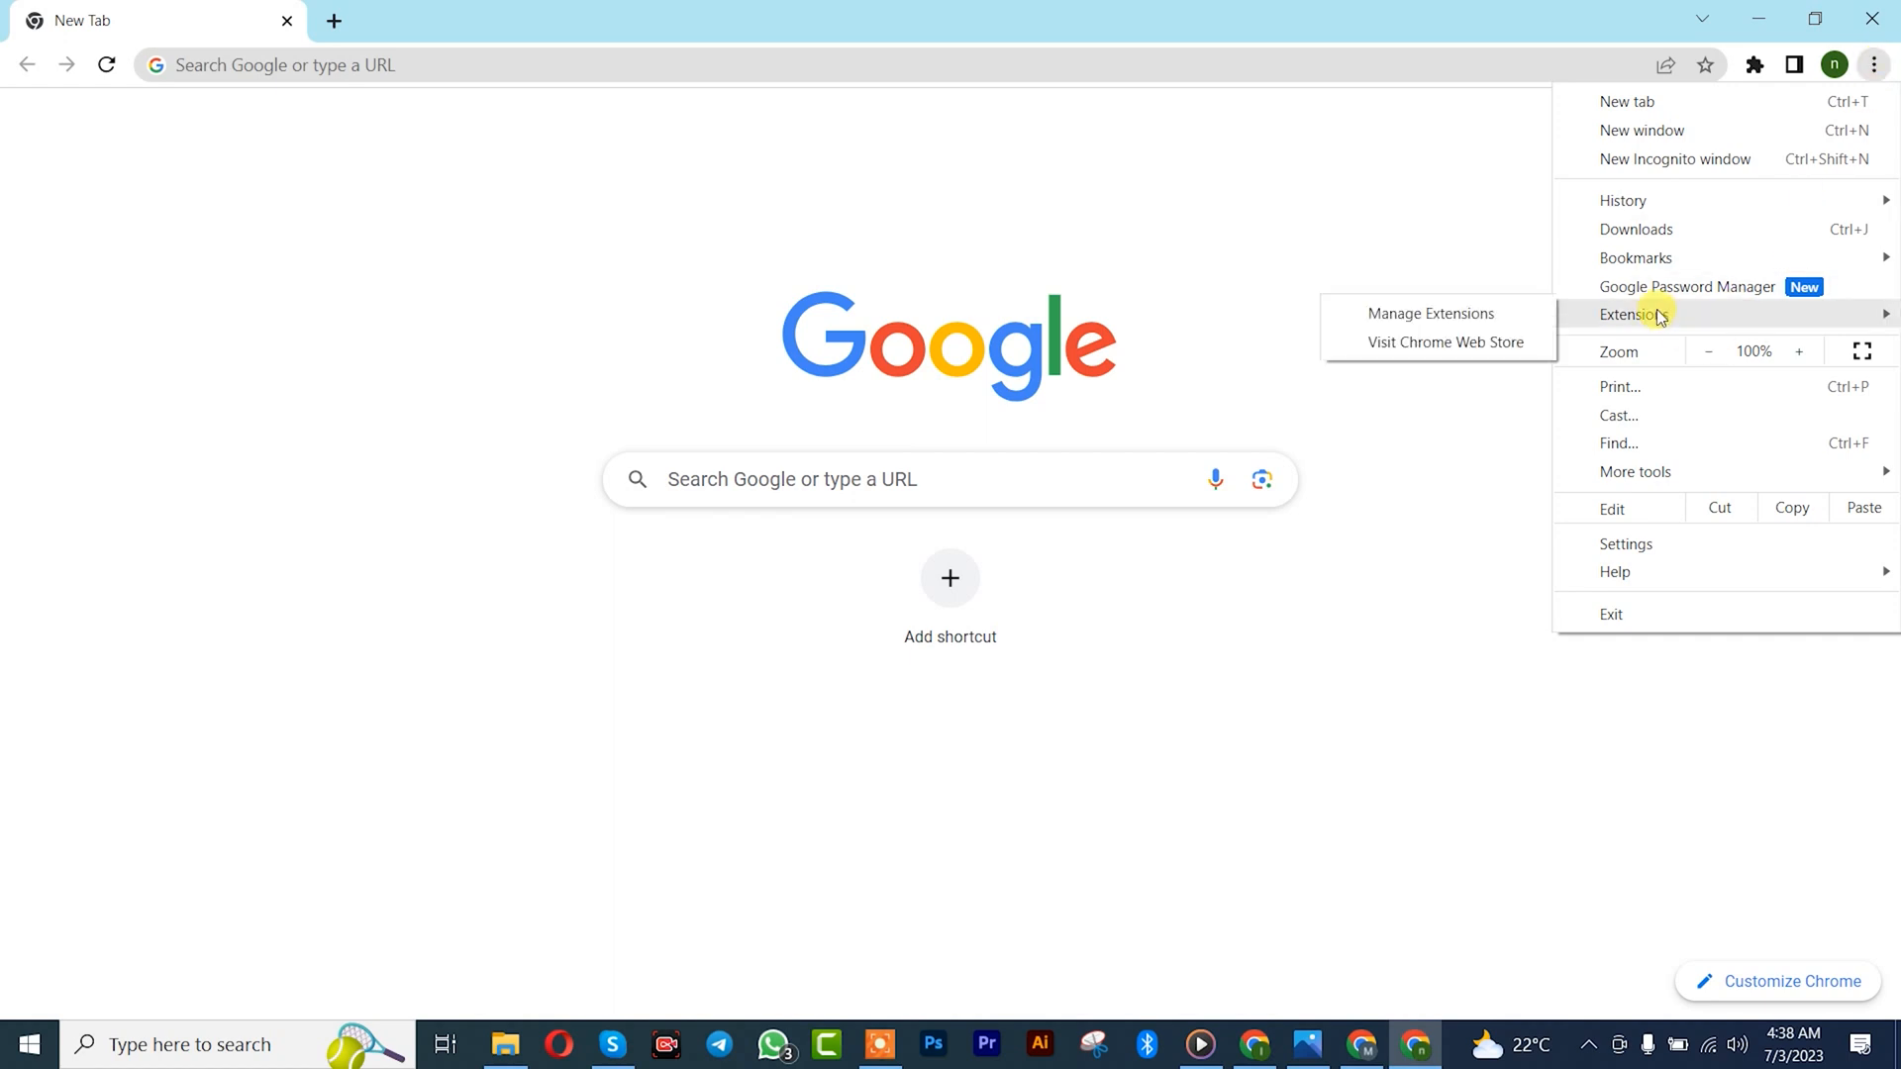
pyautogui.moveTo(1429, 313)
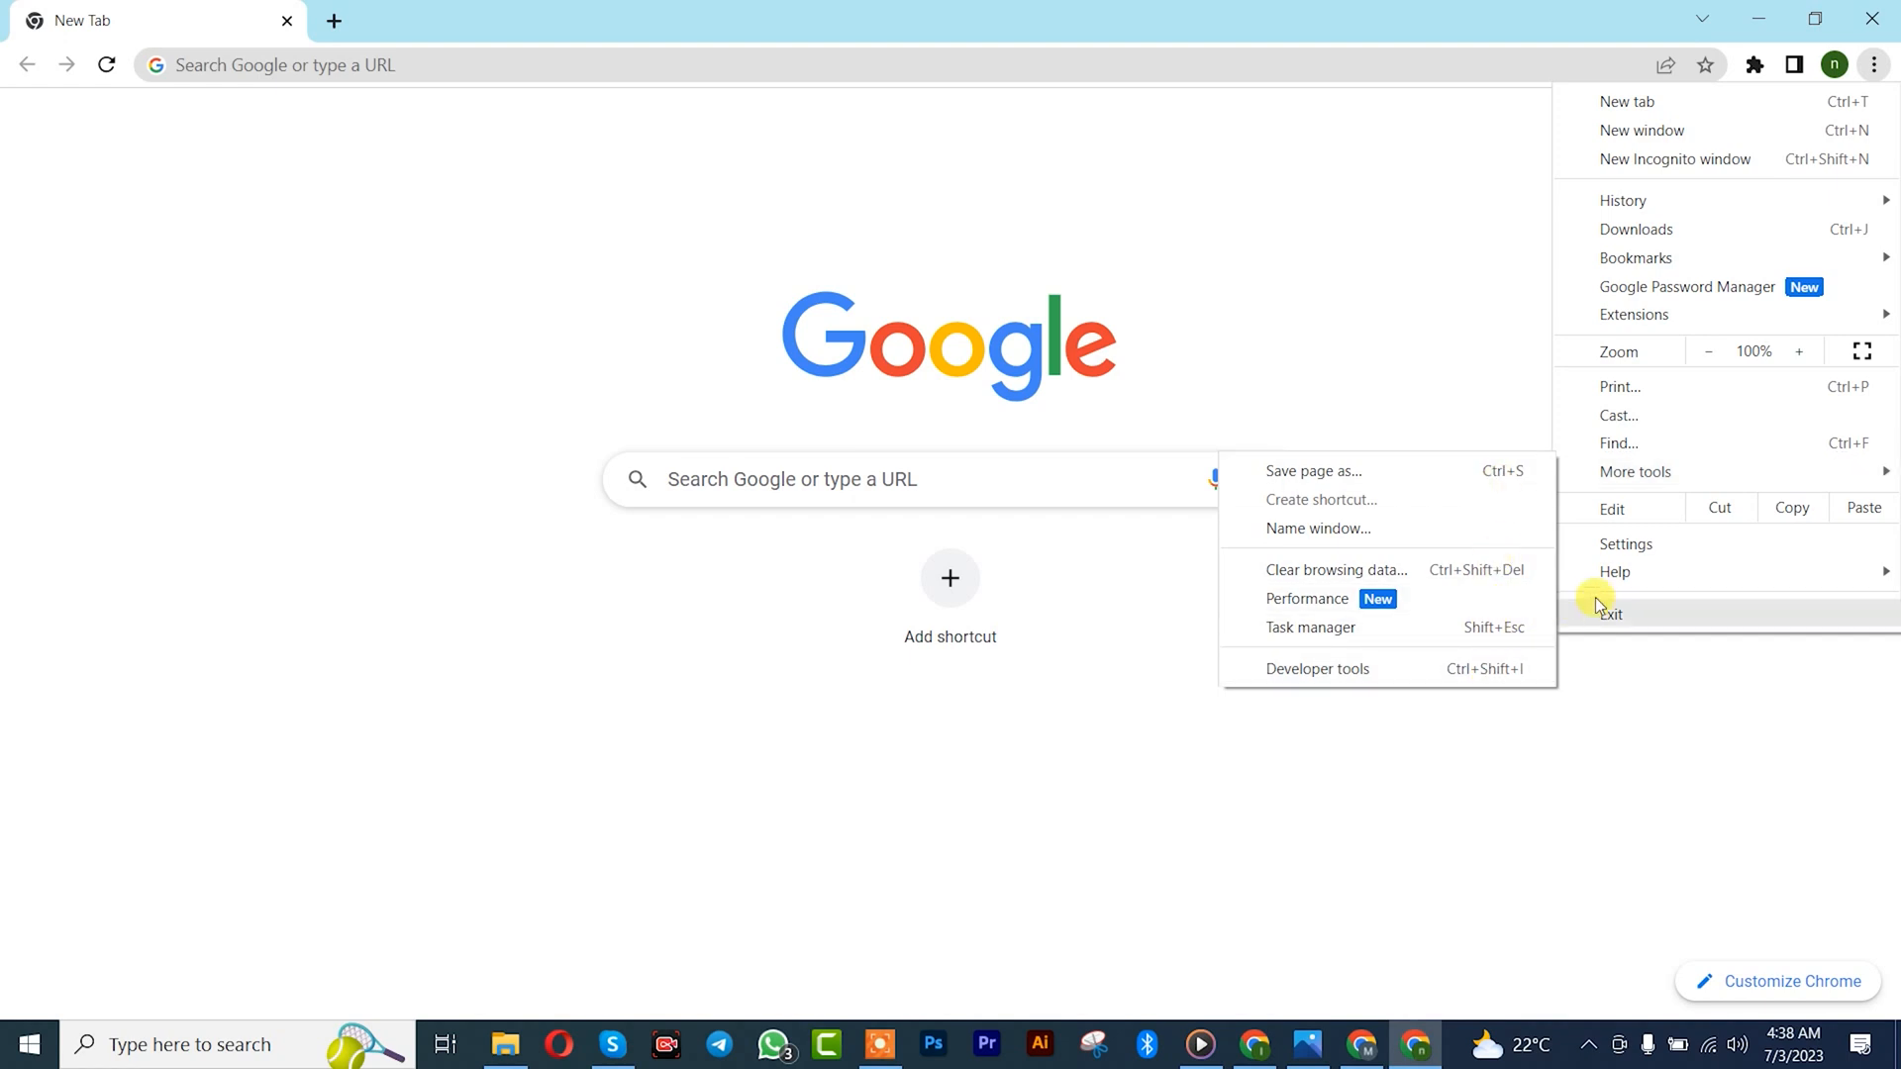
pyautogui.moveTo(1635, 315)
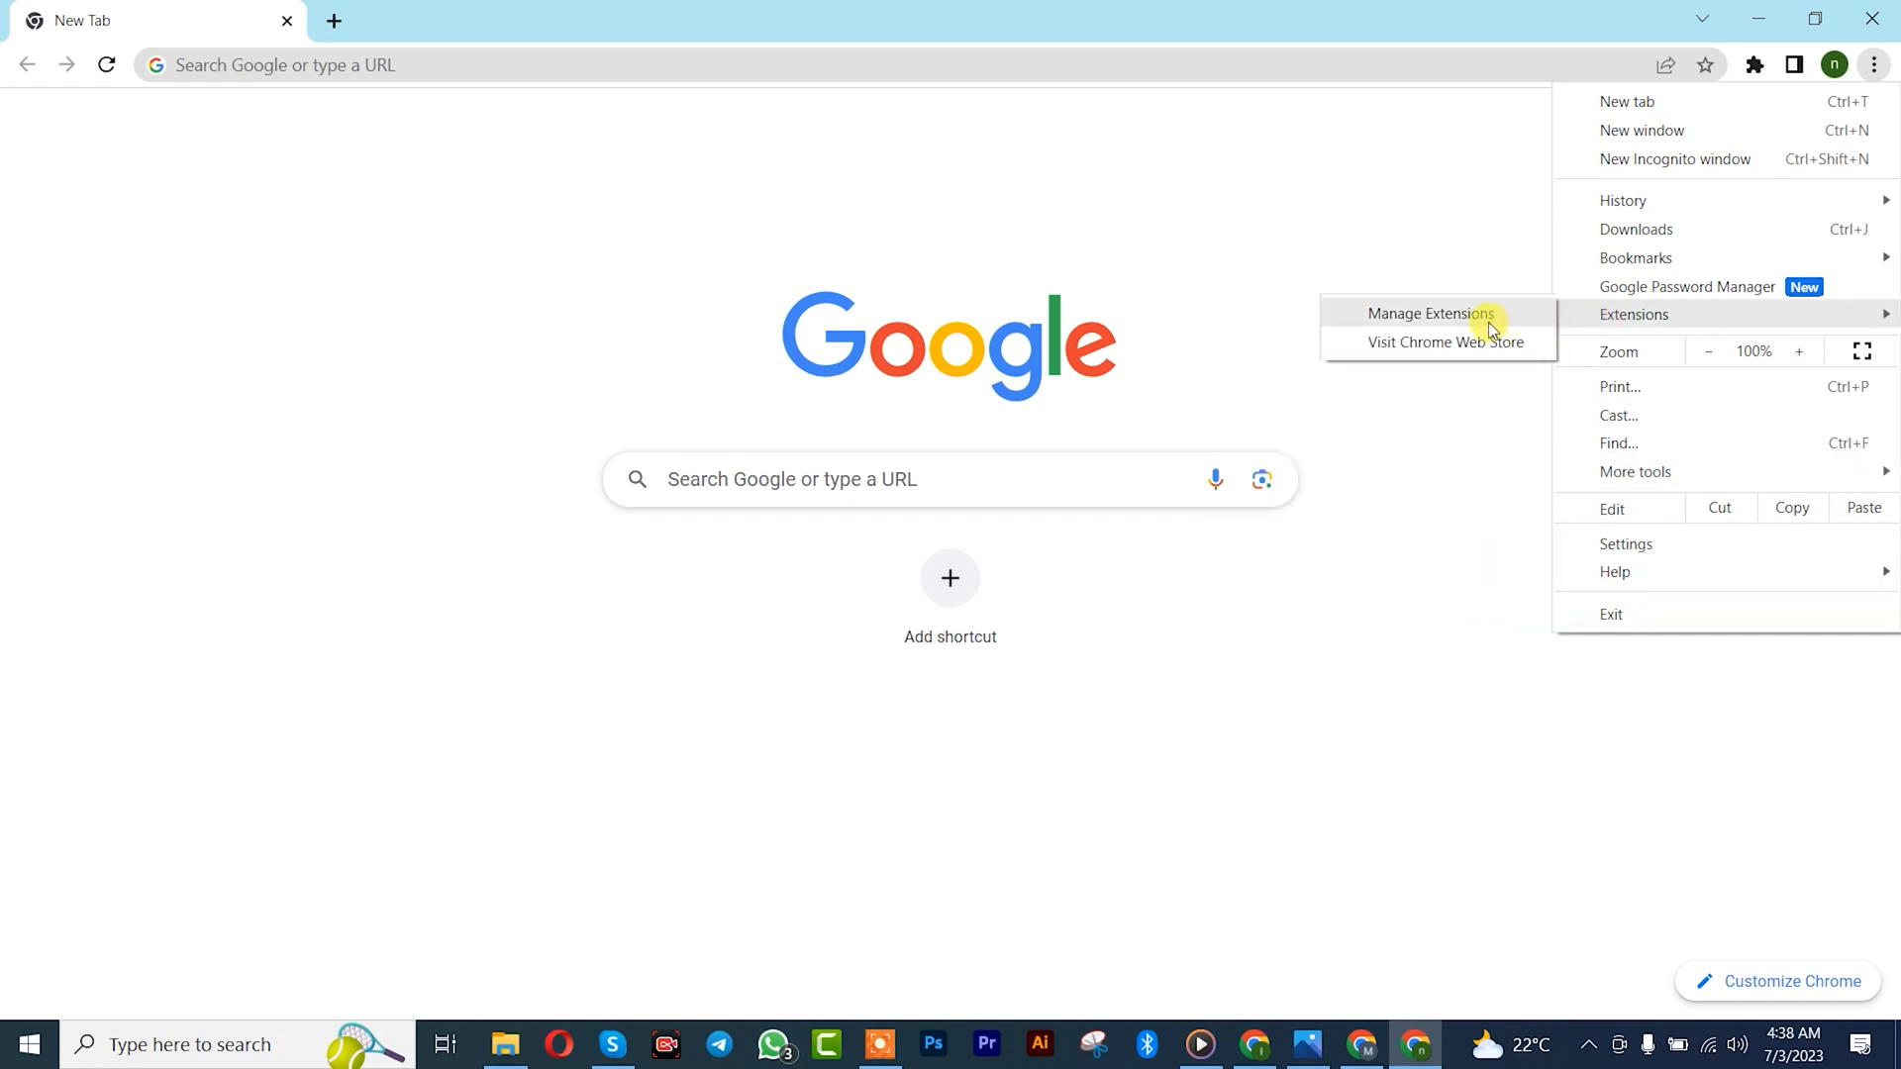
# Show the Manage Extensions page with its side navigation opened
pyautogui.click(1432, 312)
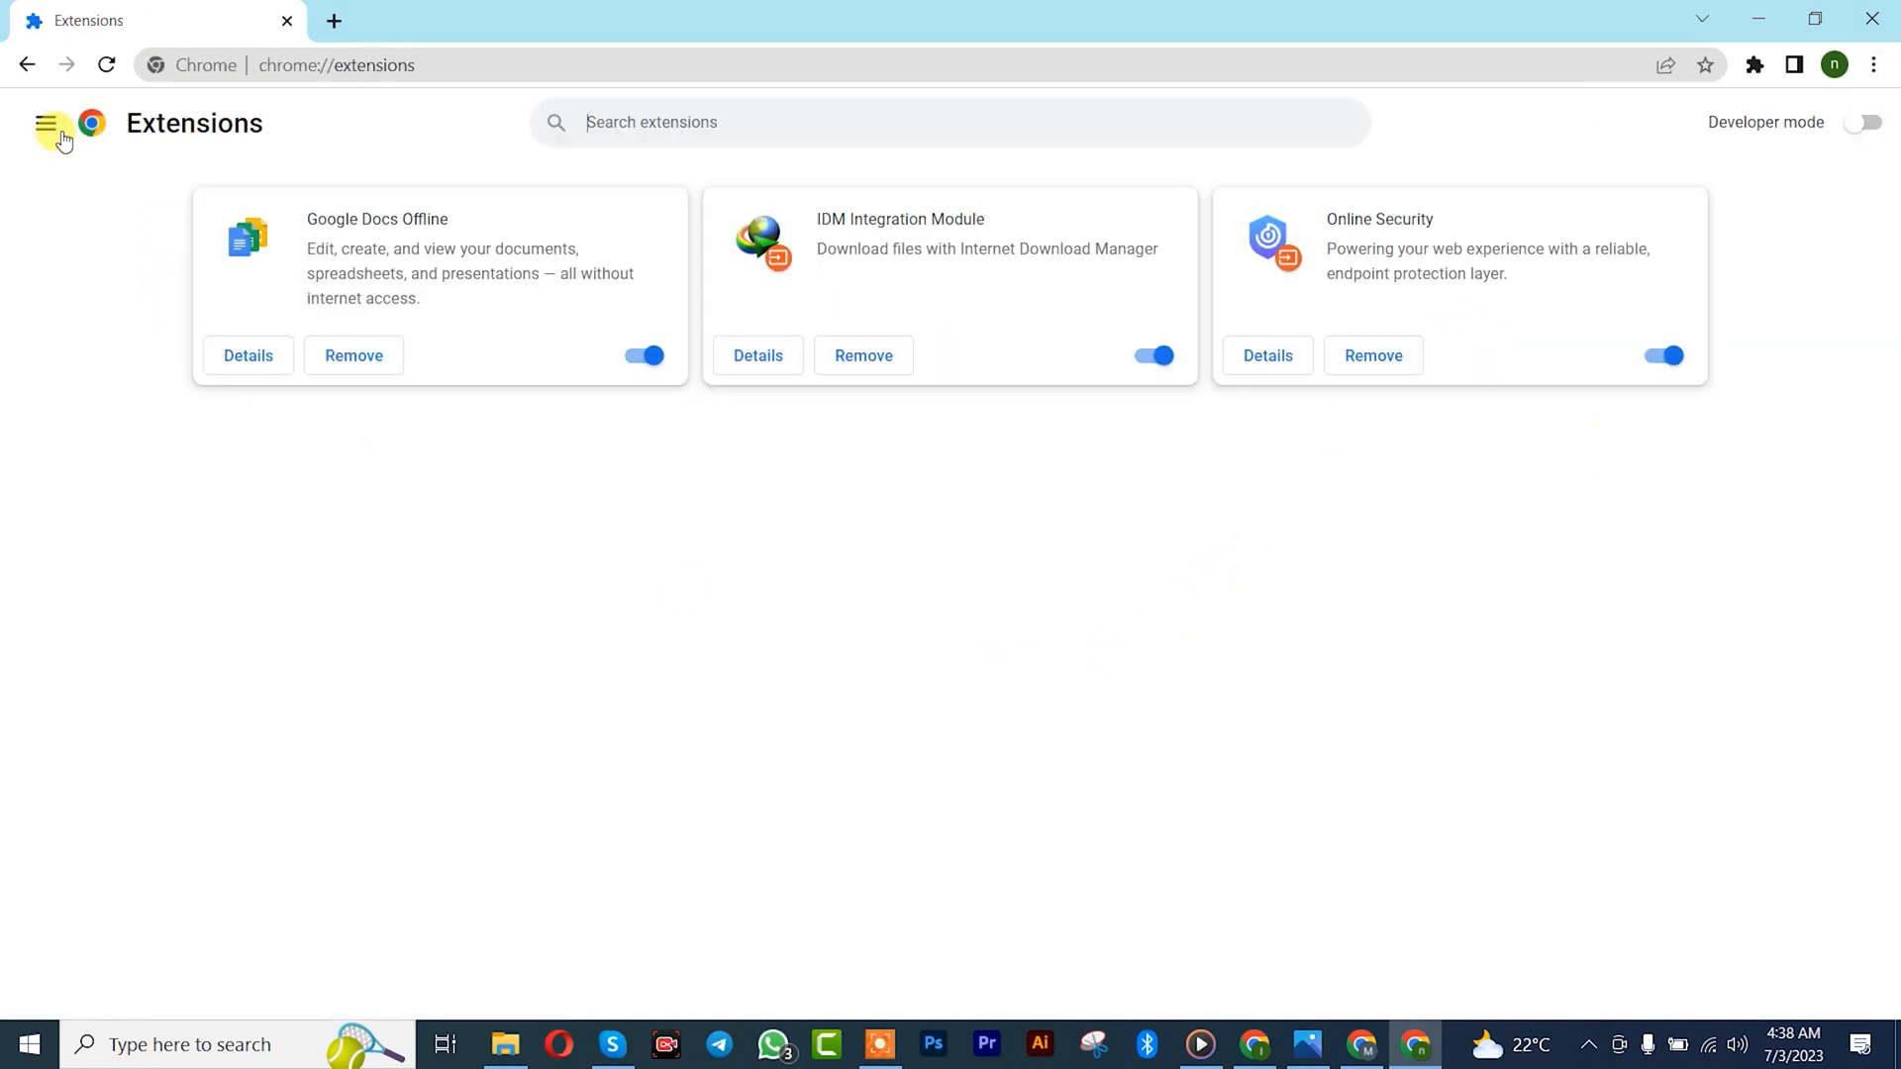
pyautogui.click(48, 123)
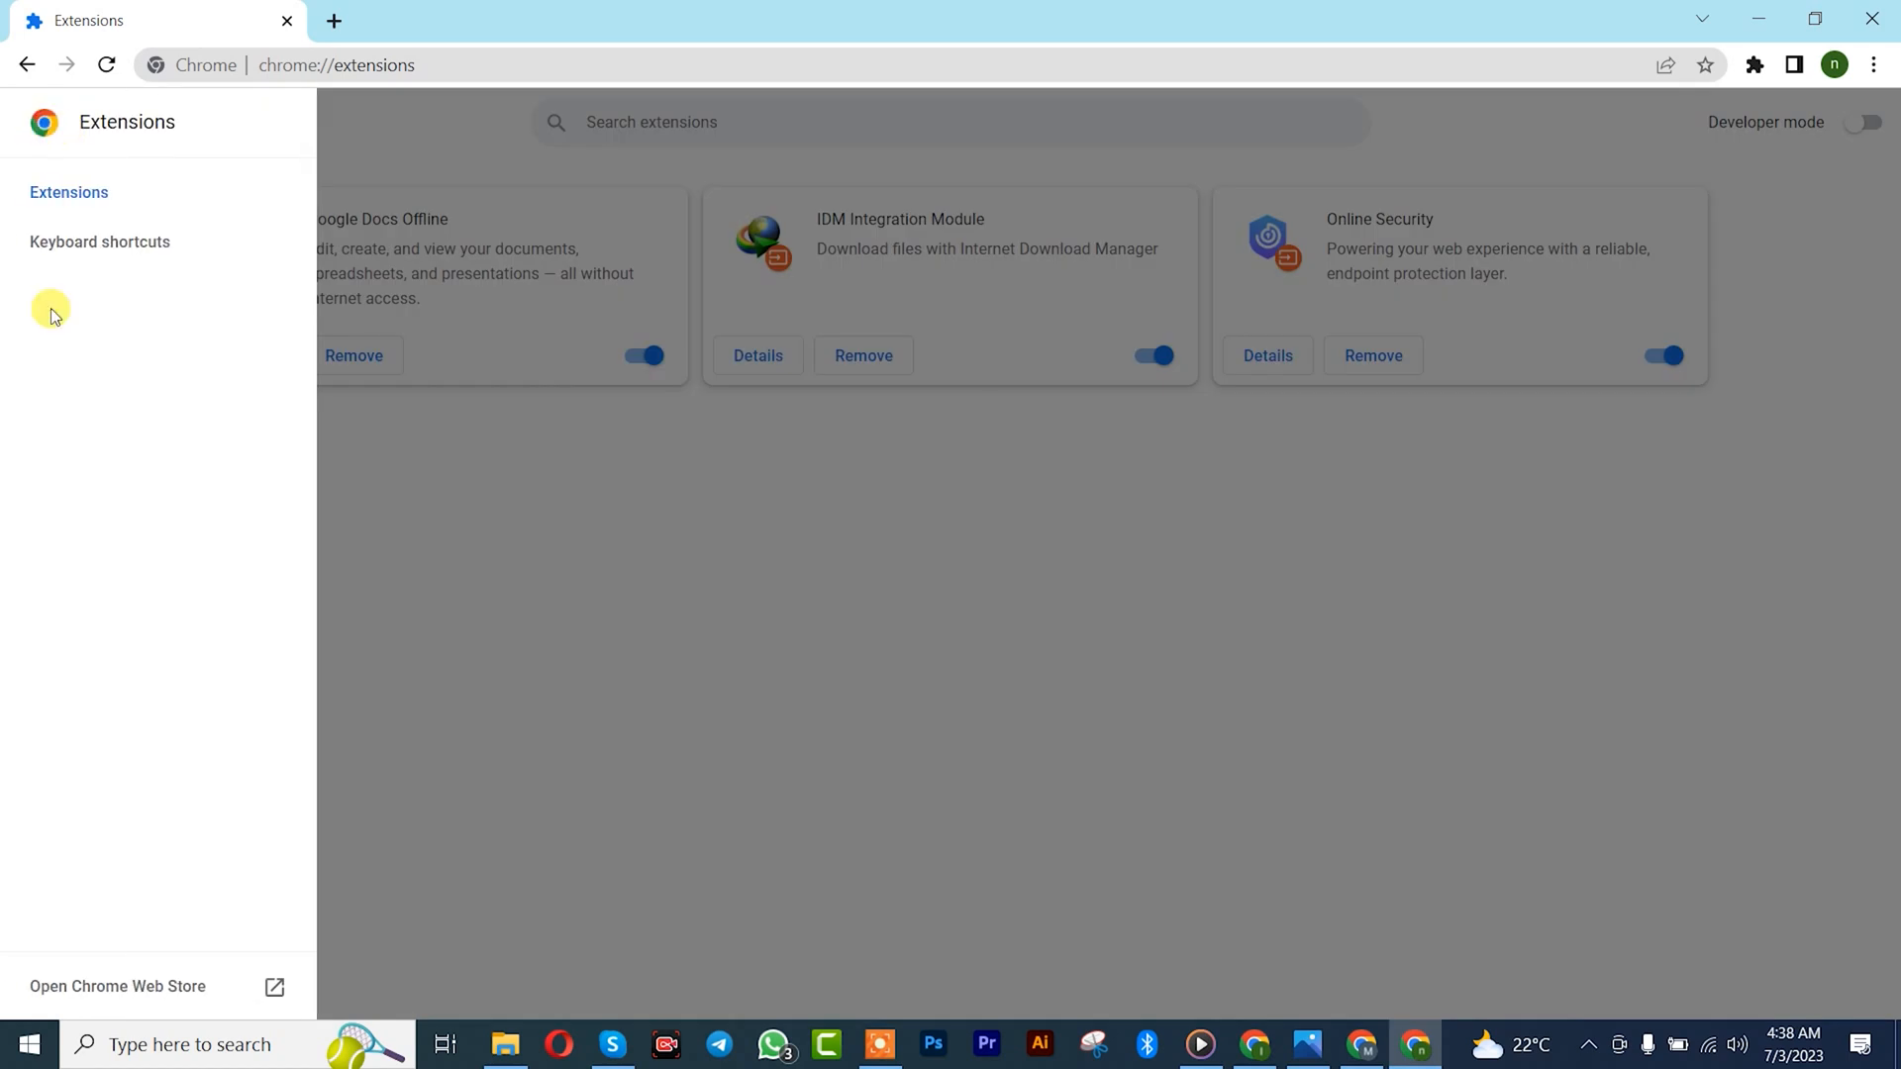
pyautogui.moveTo(174, 1012)
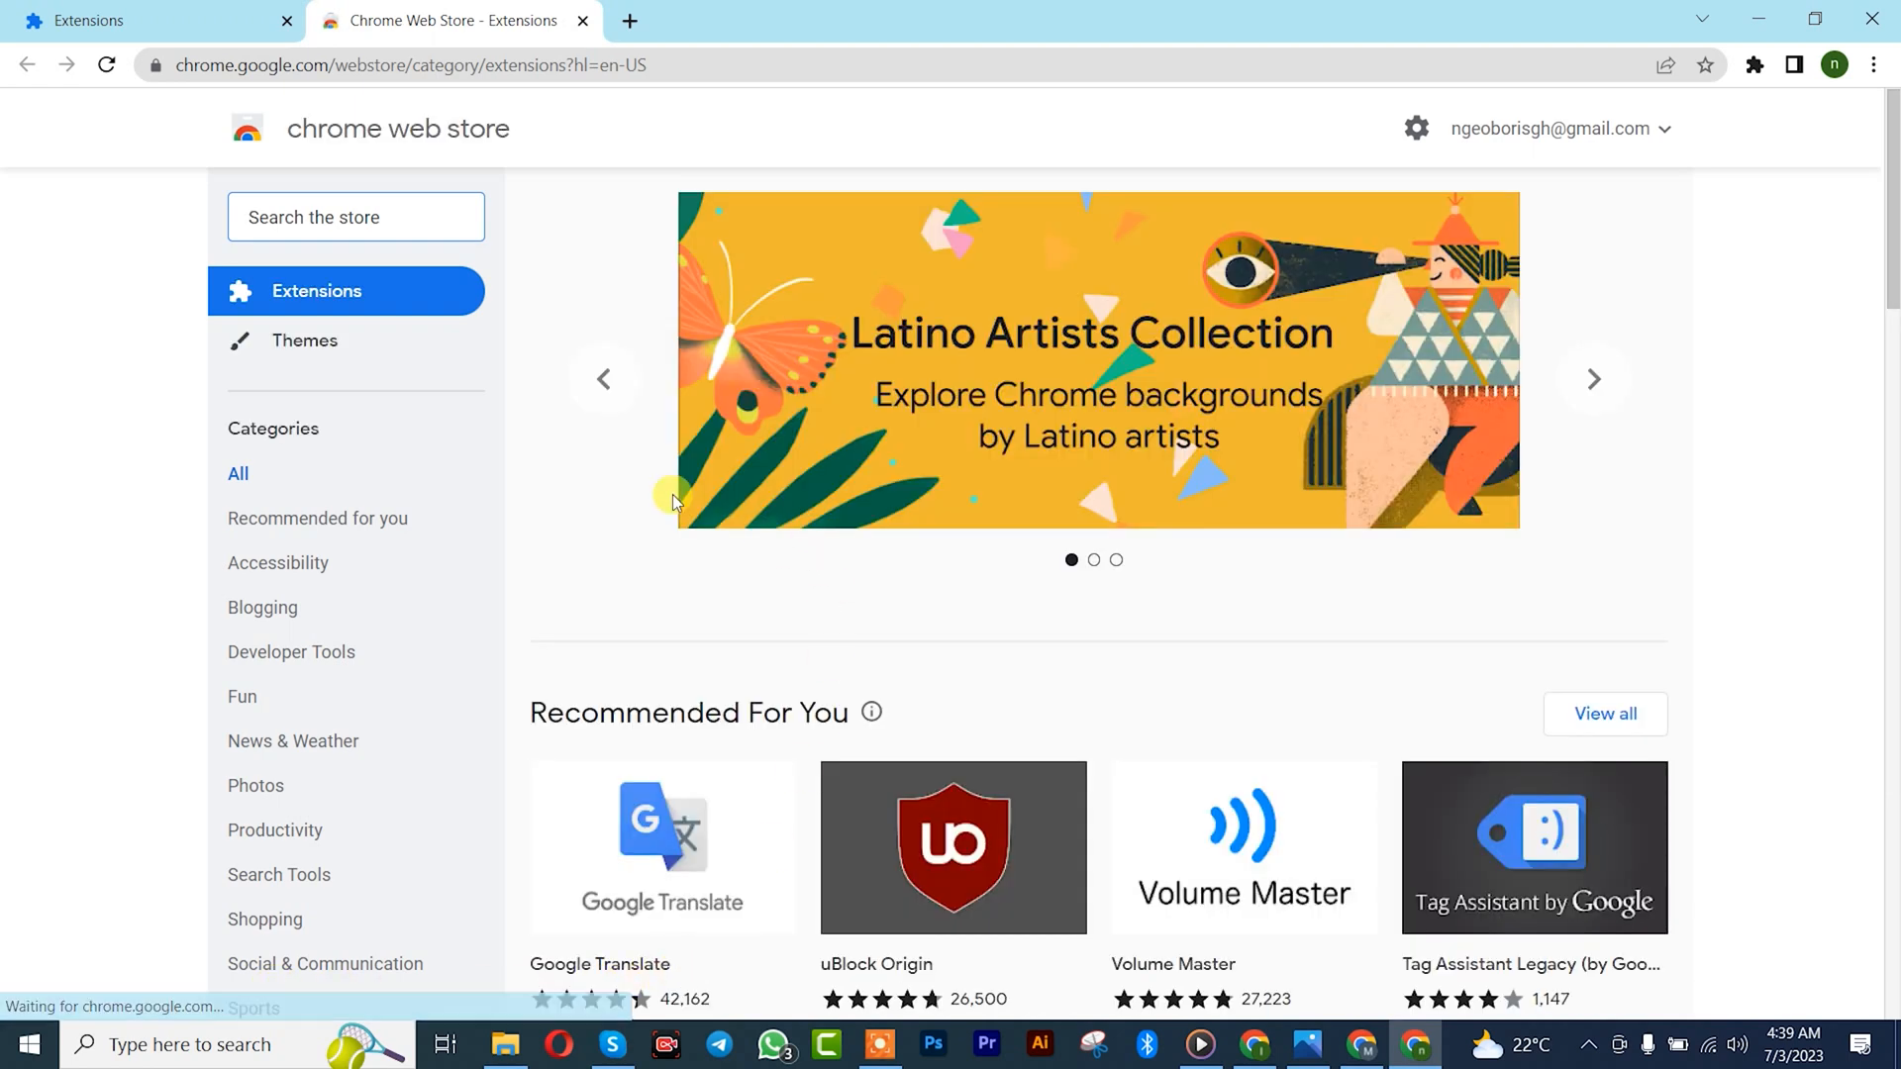
# Search the Chrome Web Store for 'VPN' and locate the Touch VPN result
pyautogui.click(355, 218)
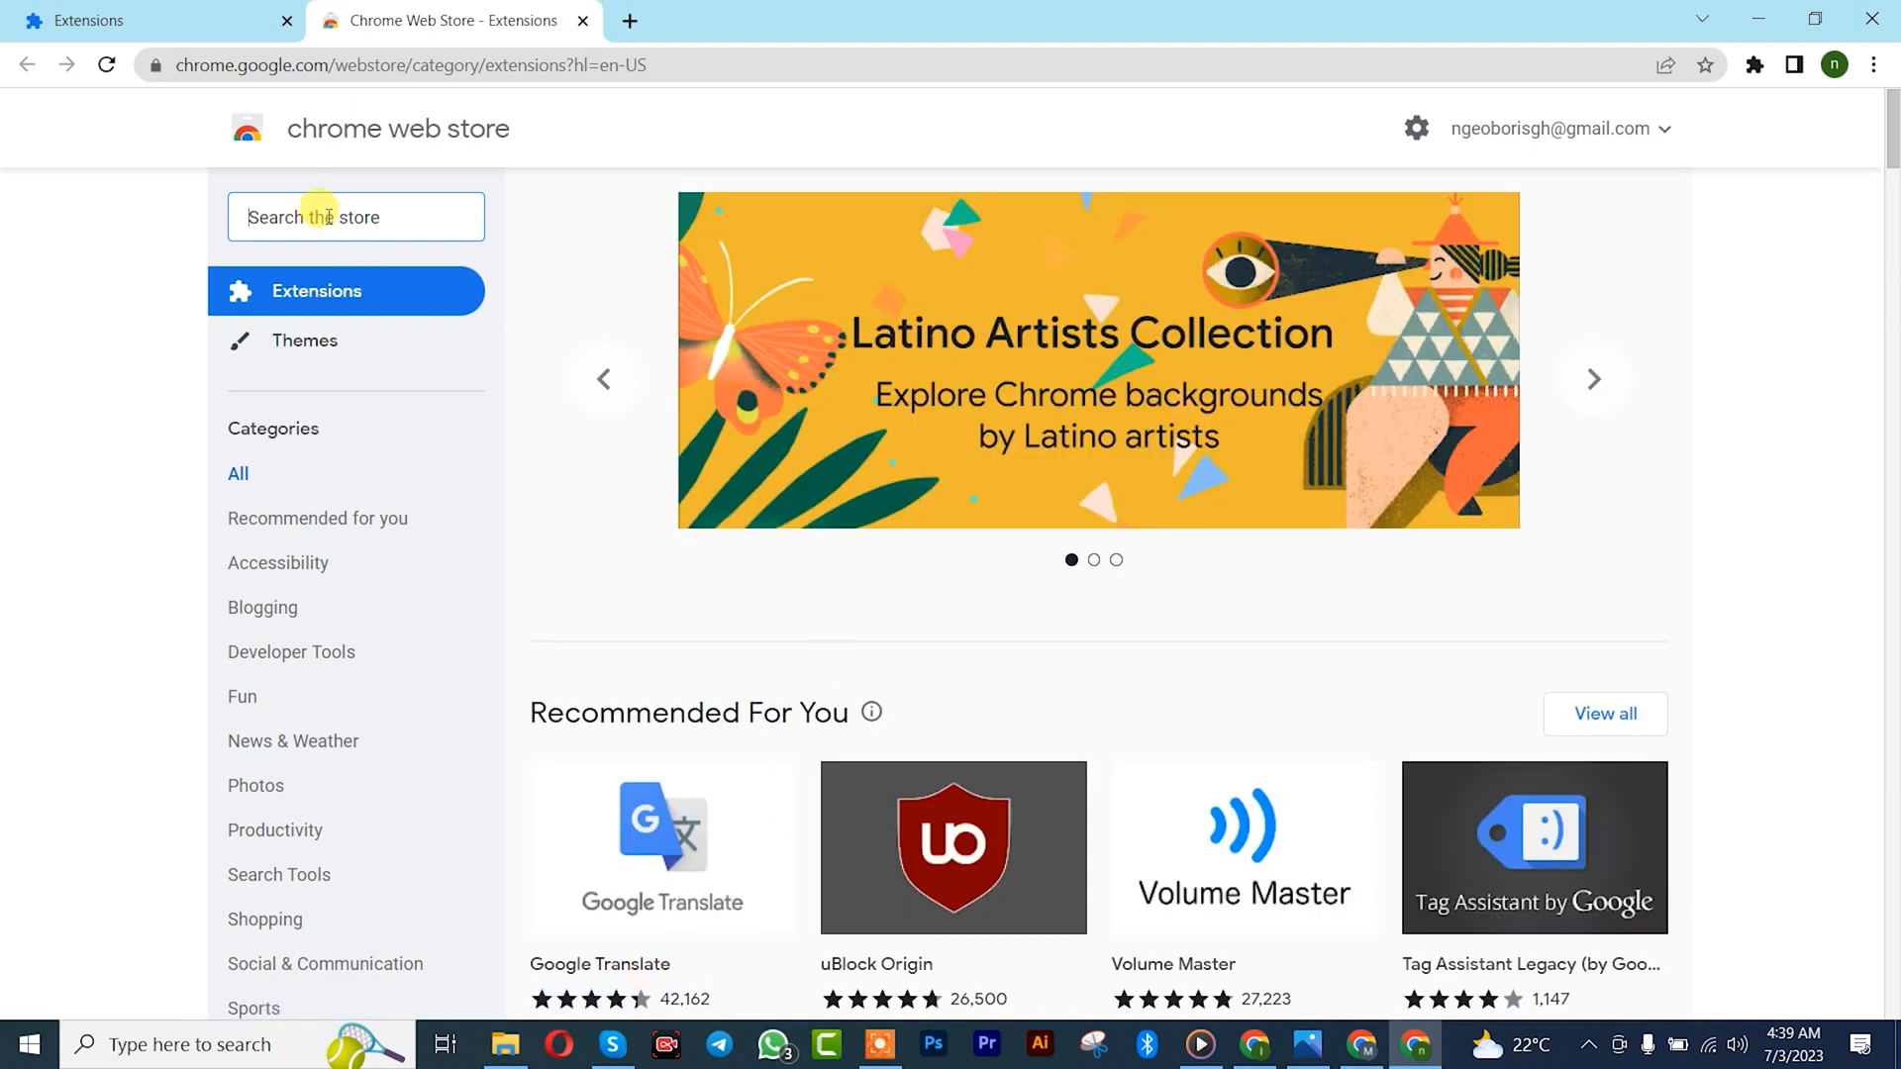
pyautogui.write('VPN')
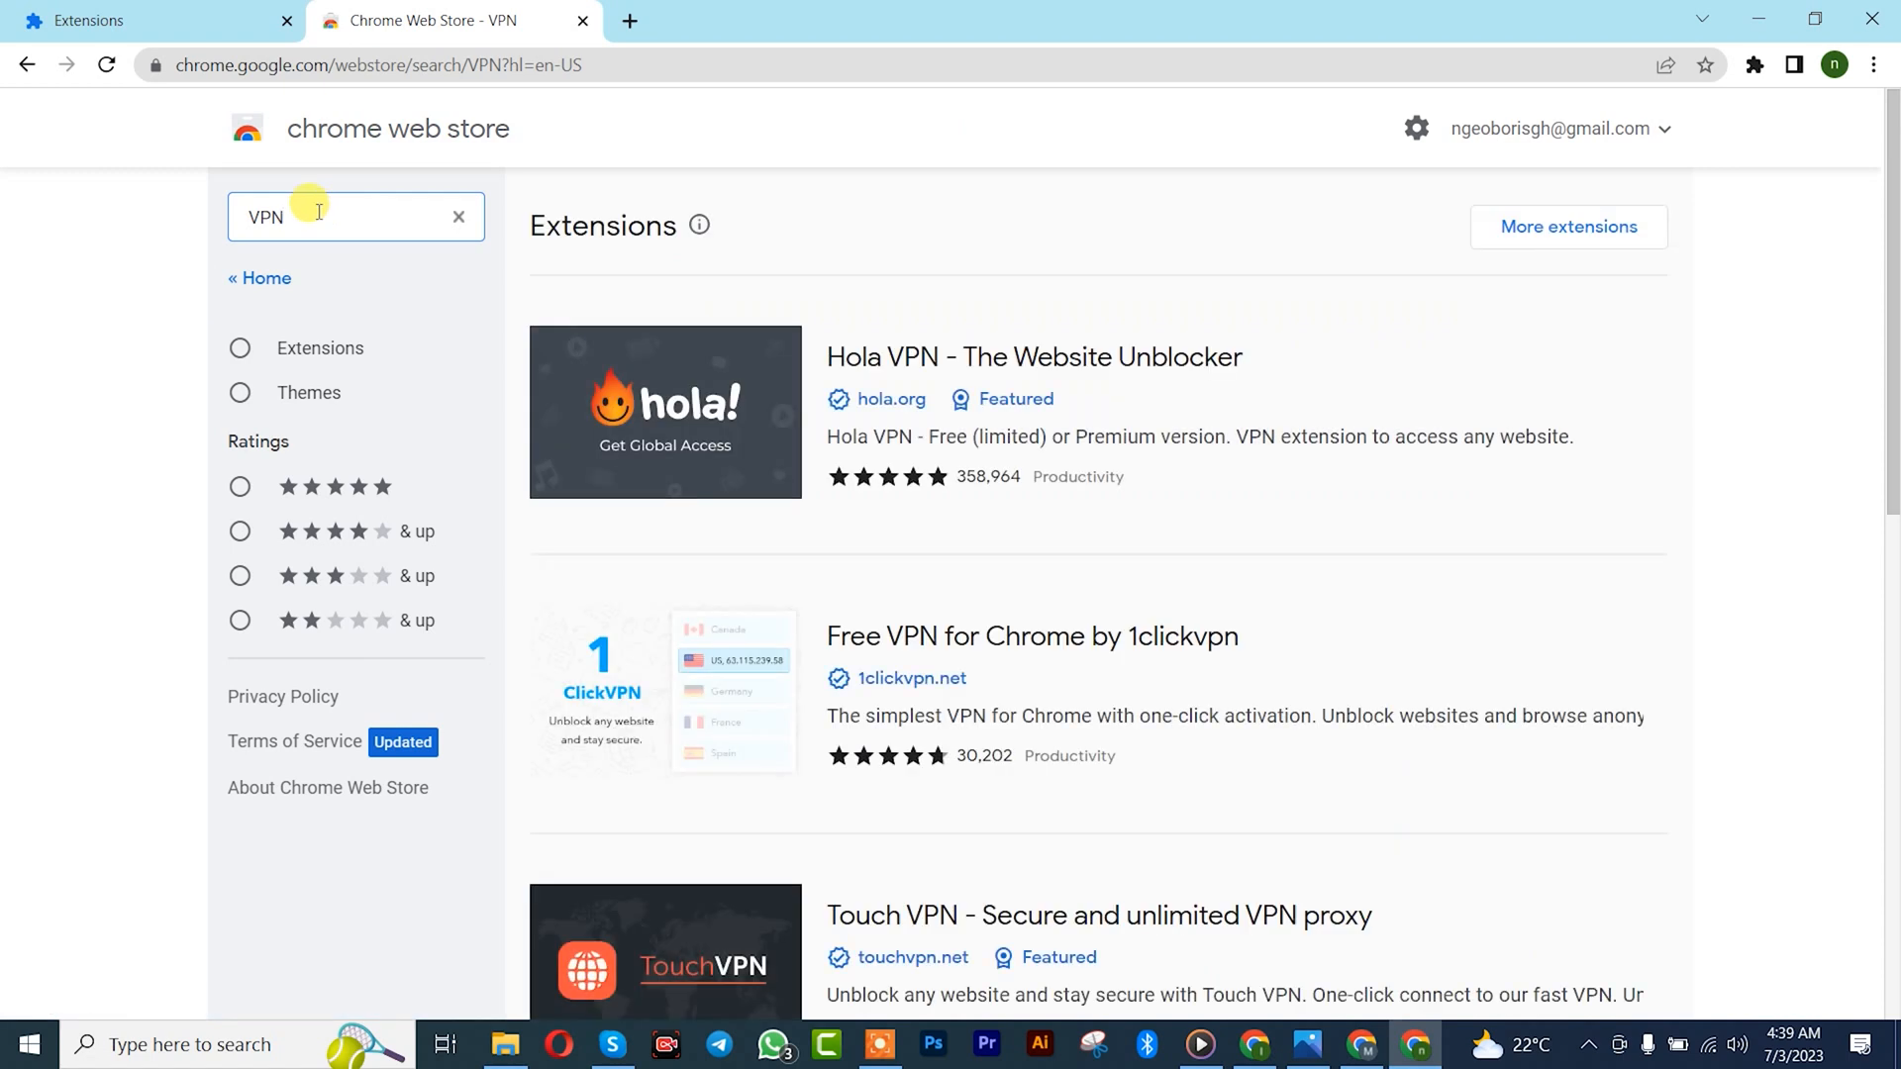
pyautogui.scroll(-3)
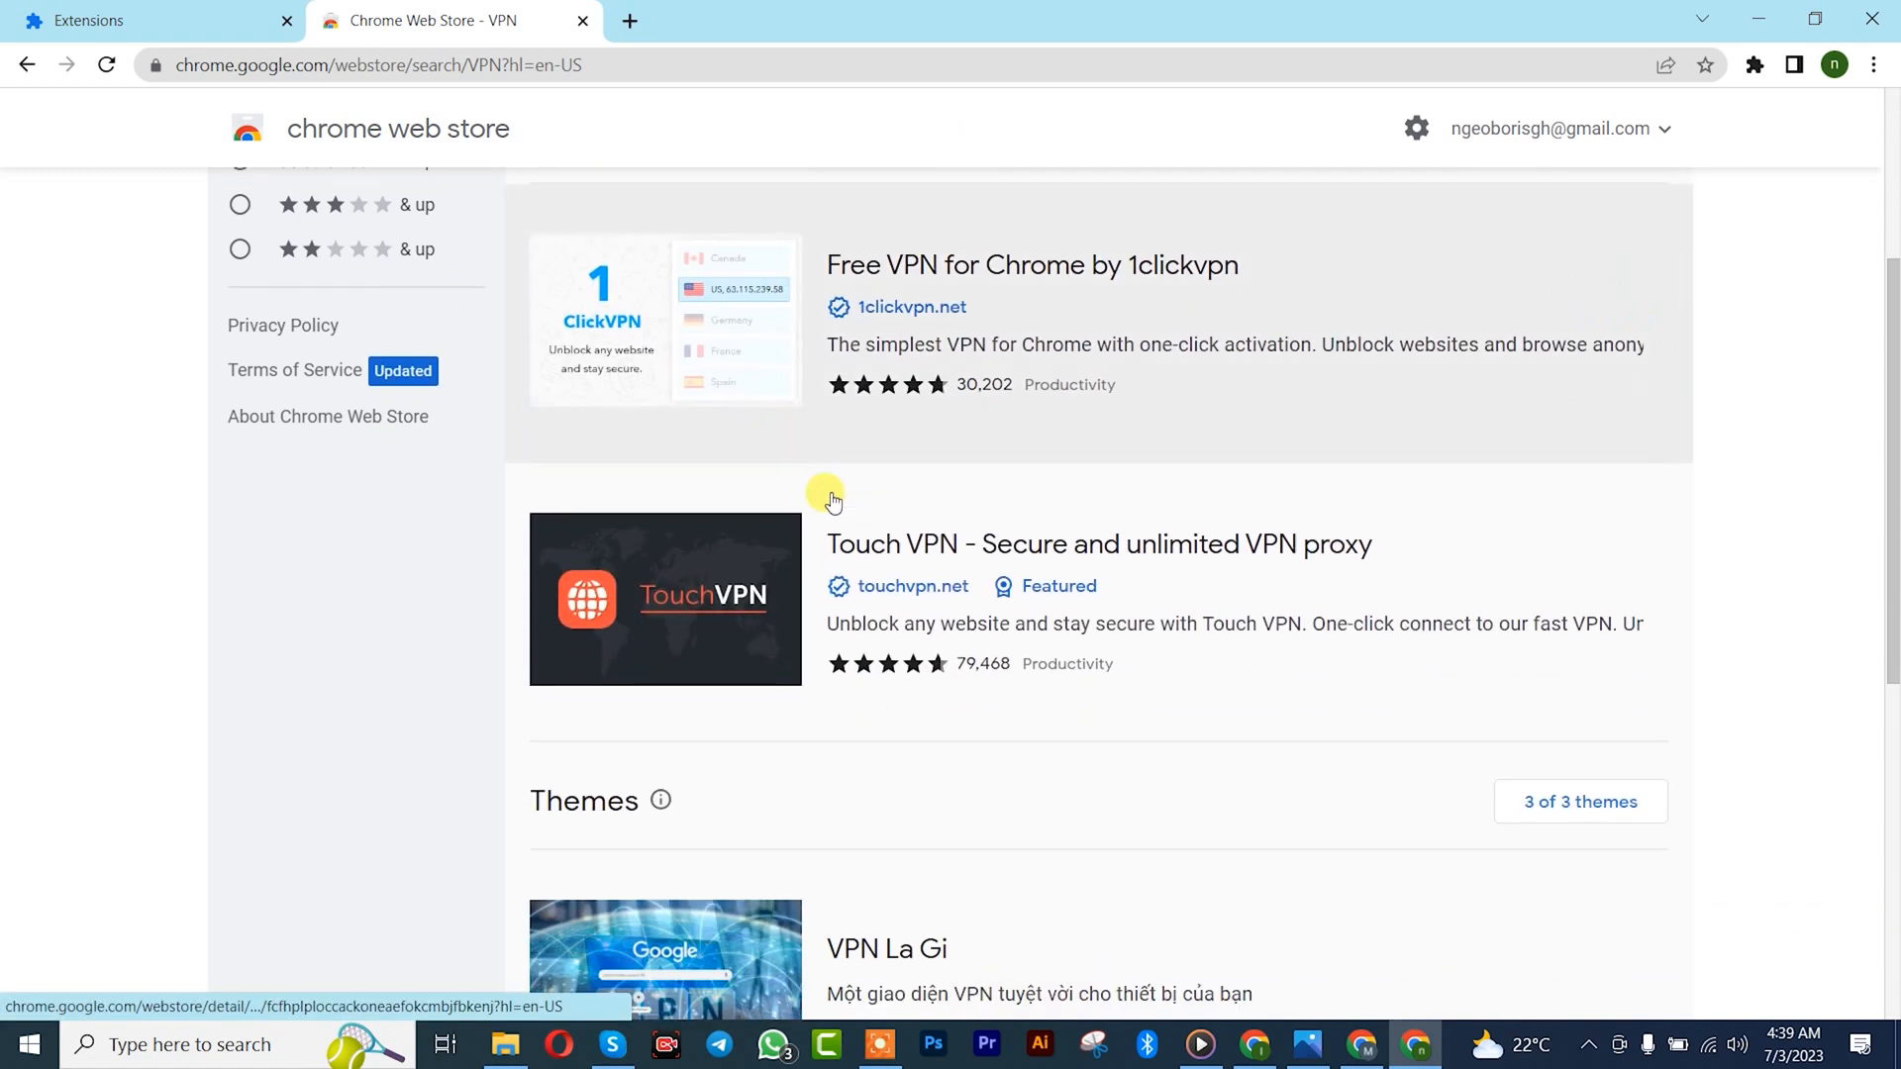
pyautogui.moveTo(879, 564)
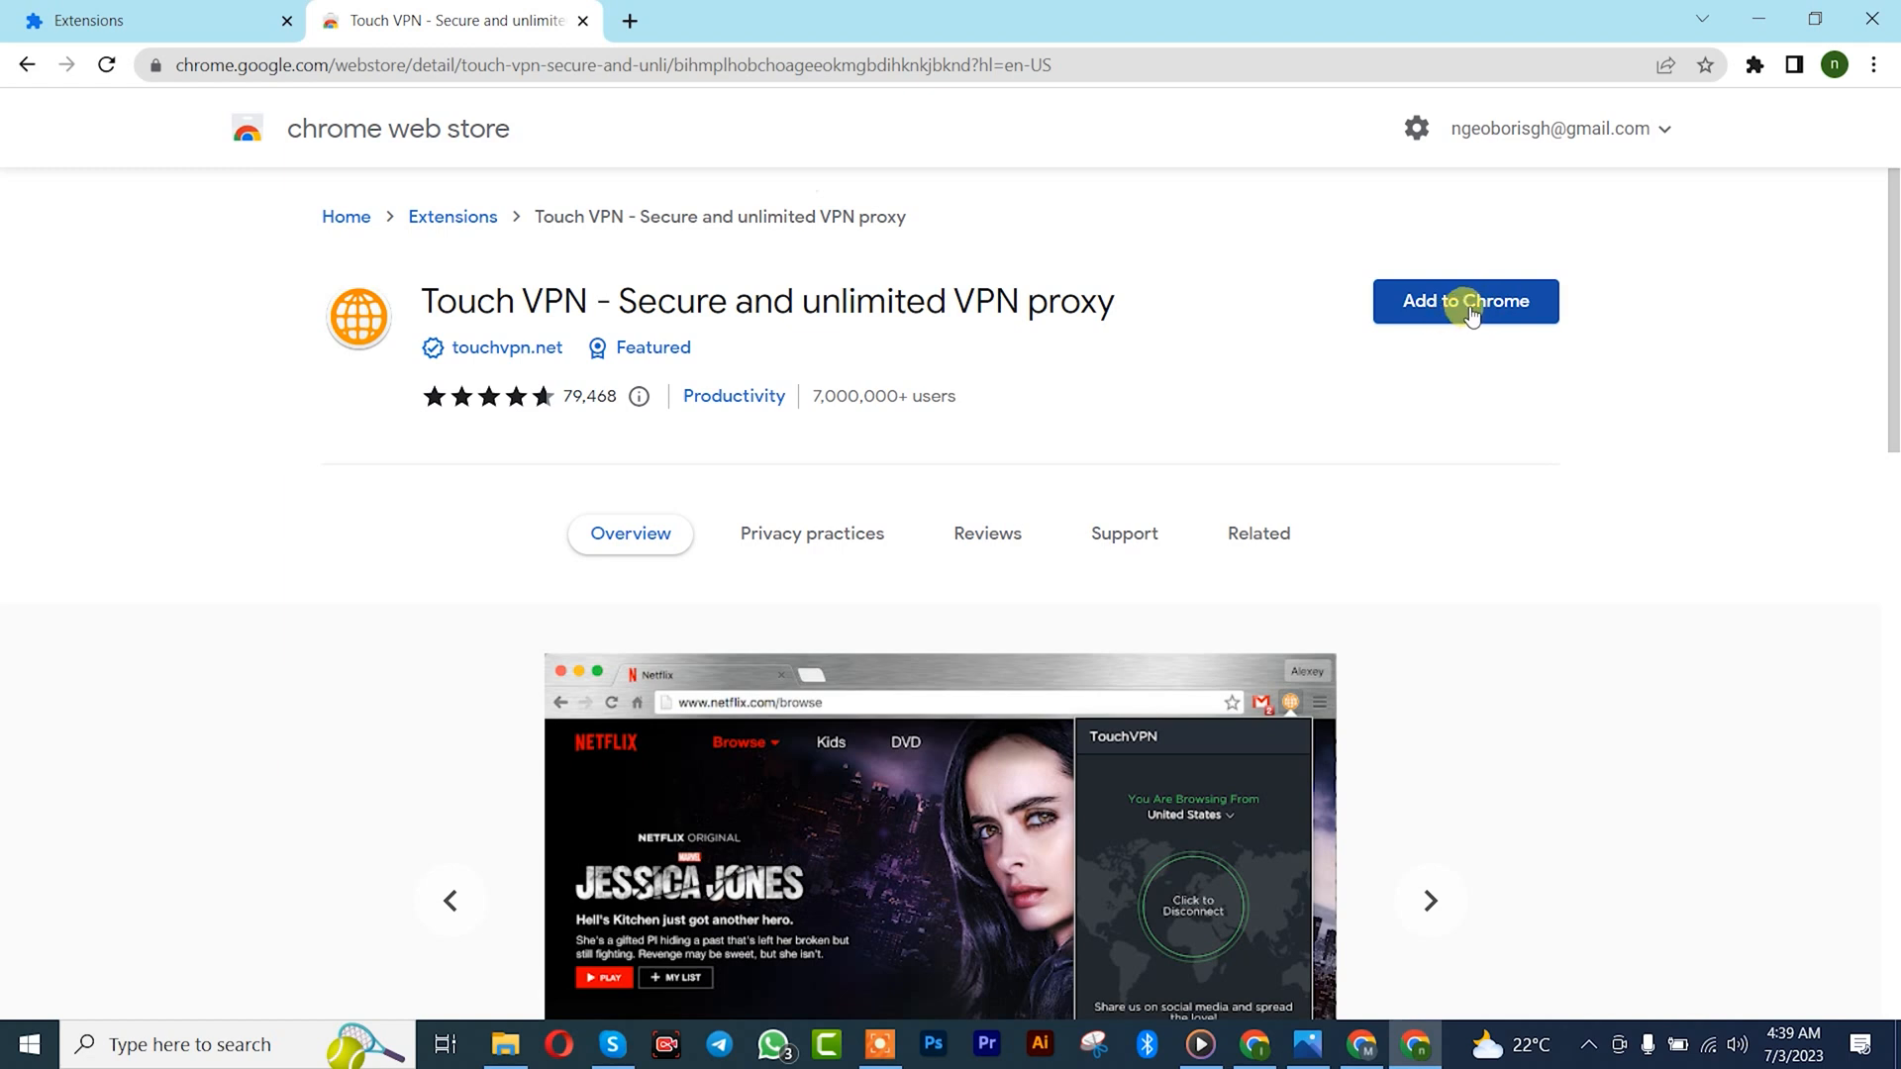
# Add Touch VPN to Chrome and confirm the extension installation
pyautogui.click(1465, 301)
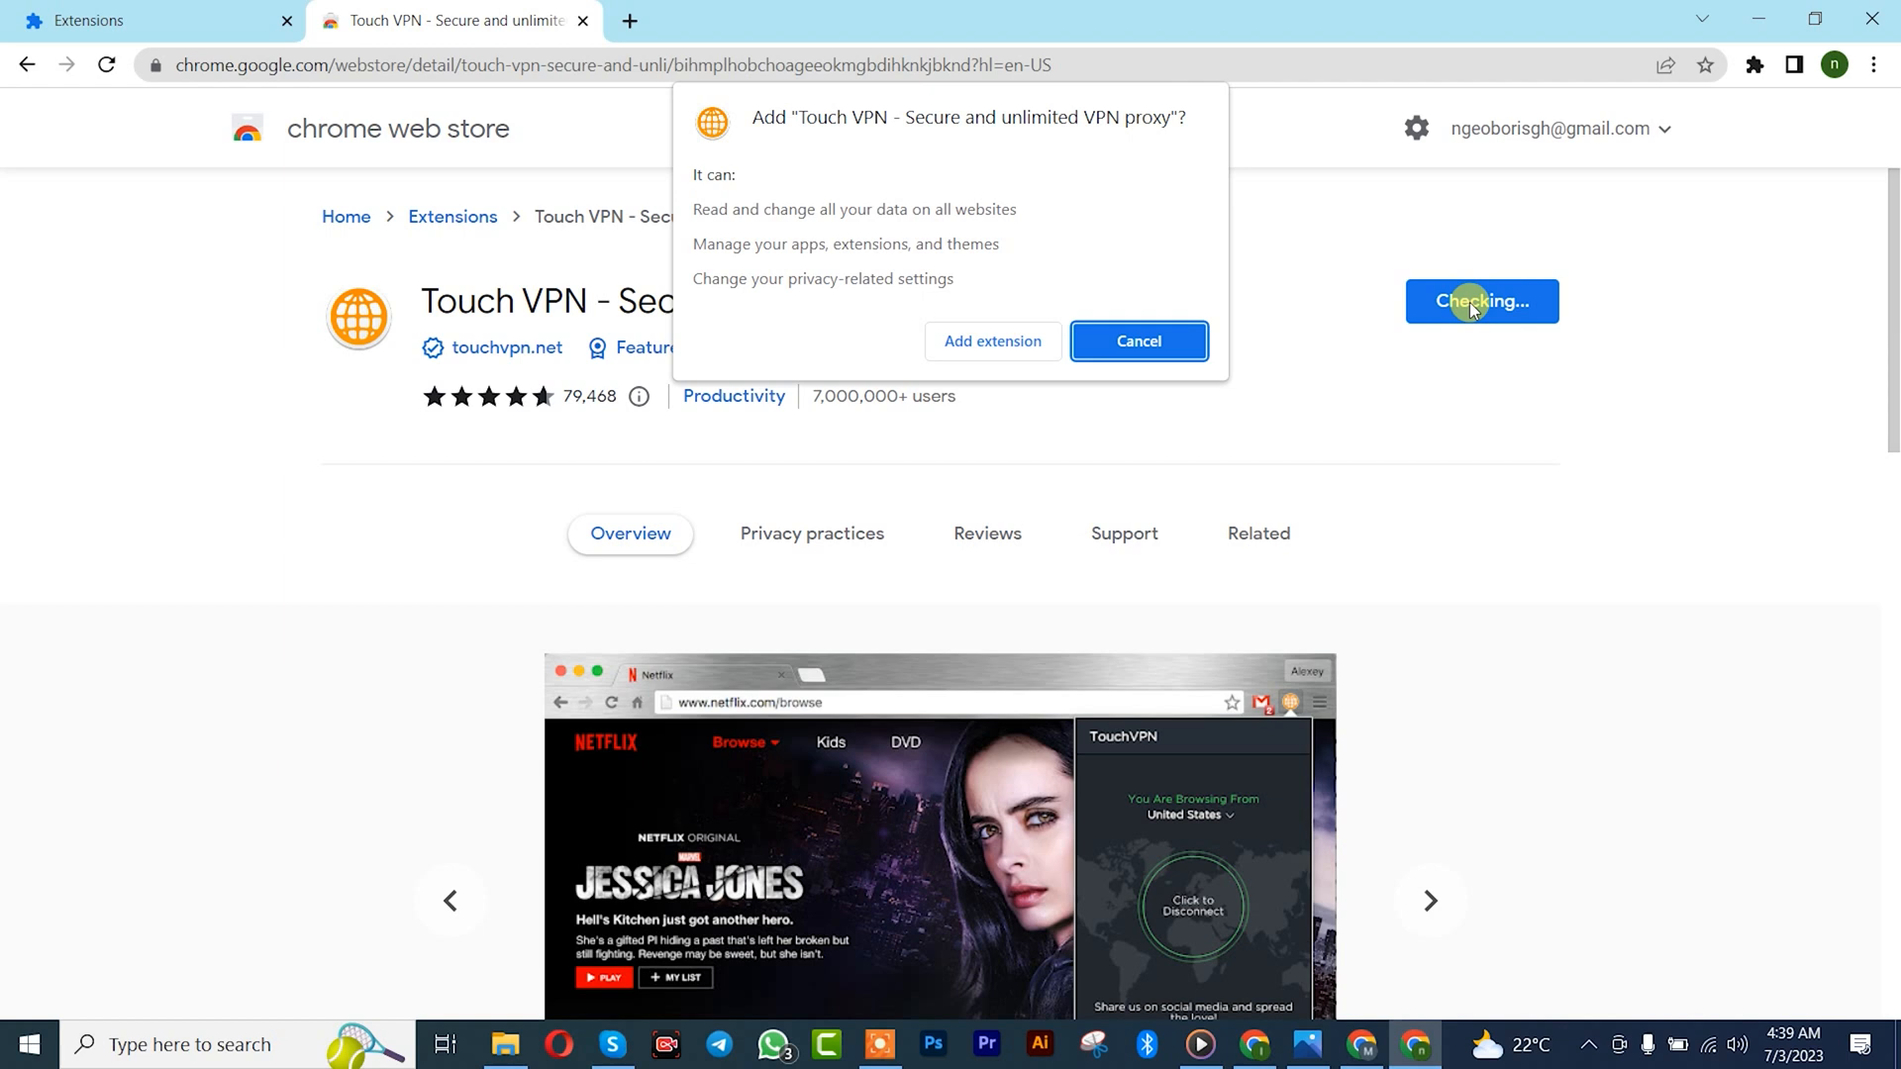
pyautogui.click(1137, 341)
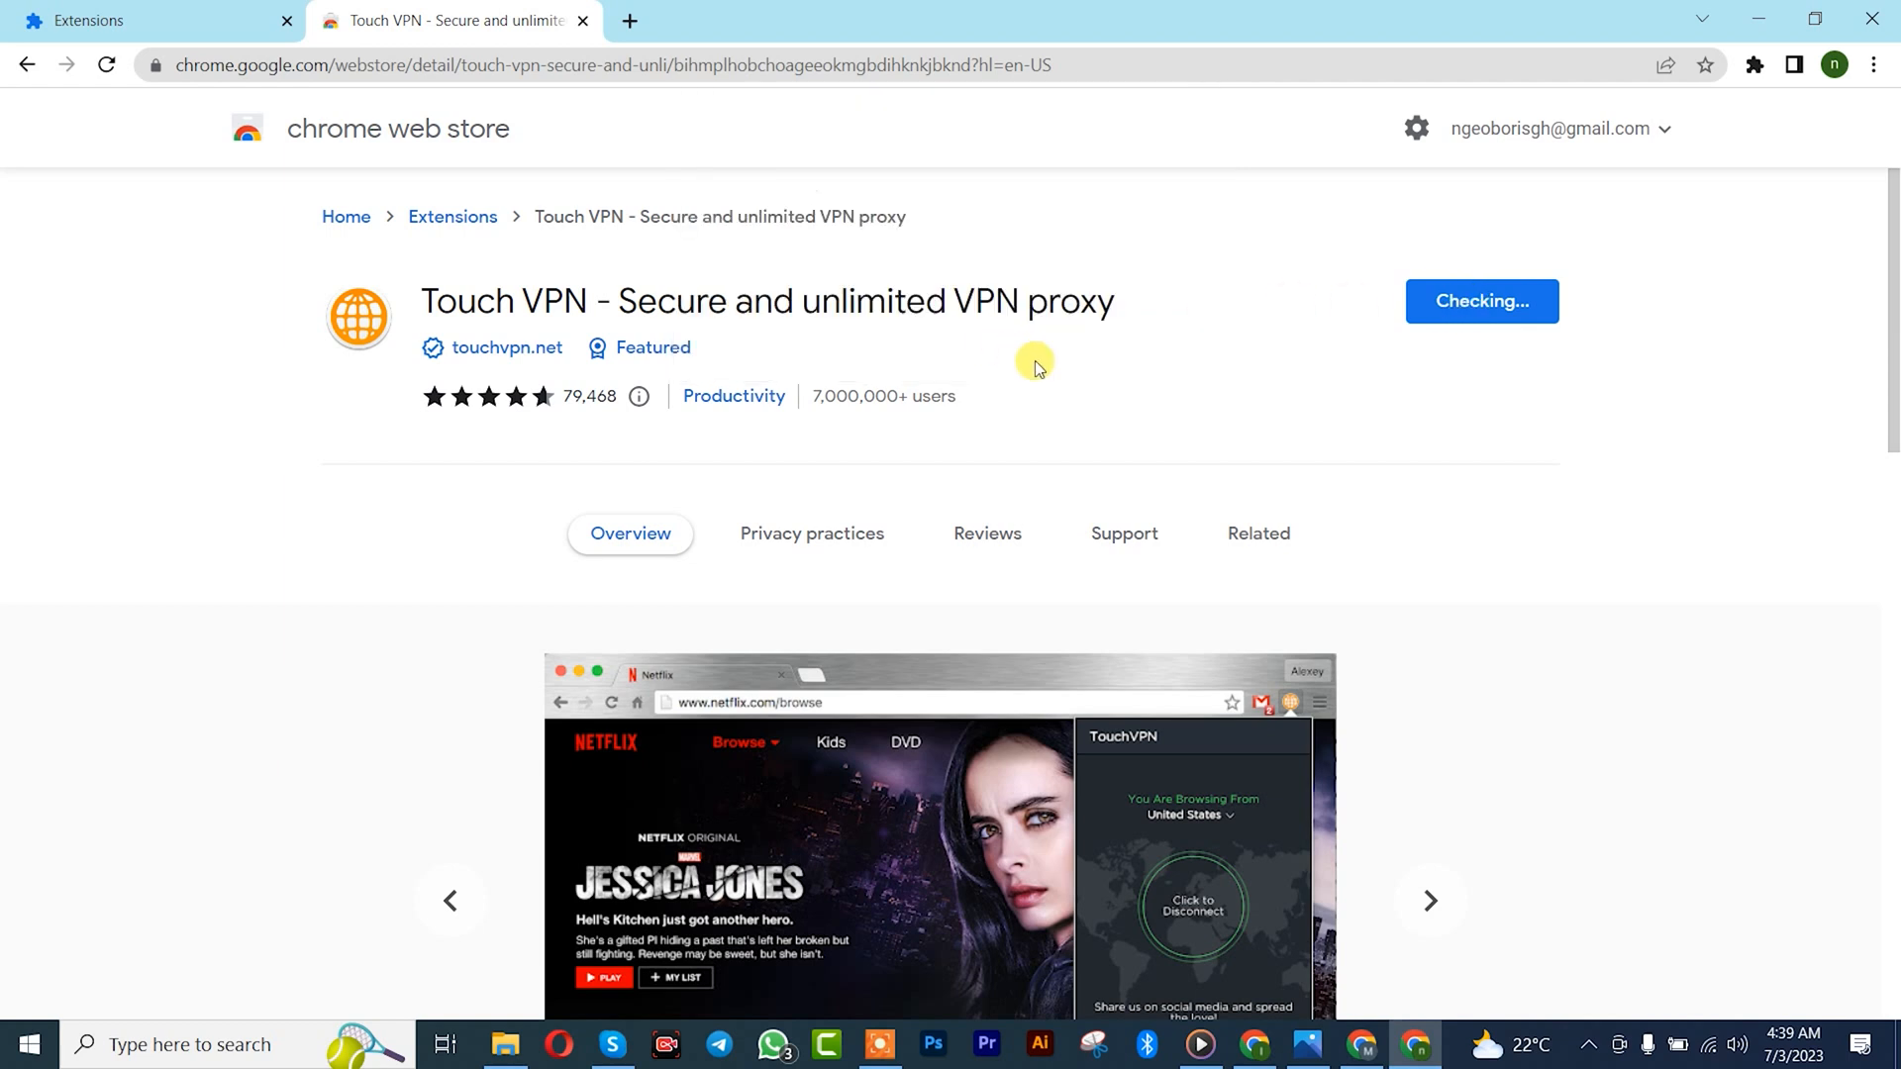
pyautogui.moveTo(1071, 396)
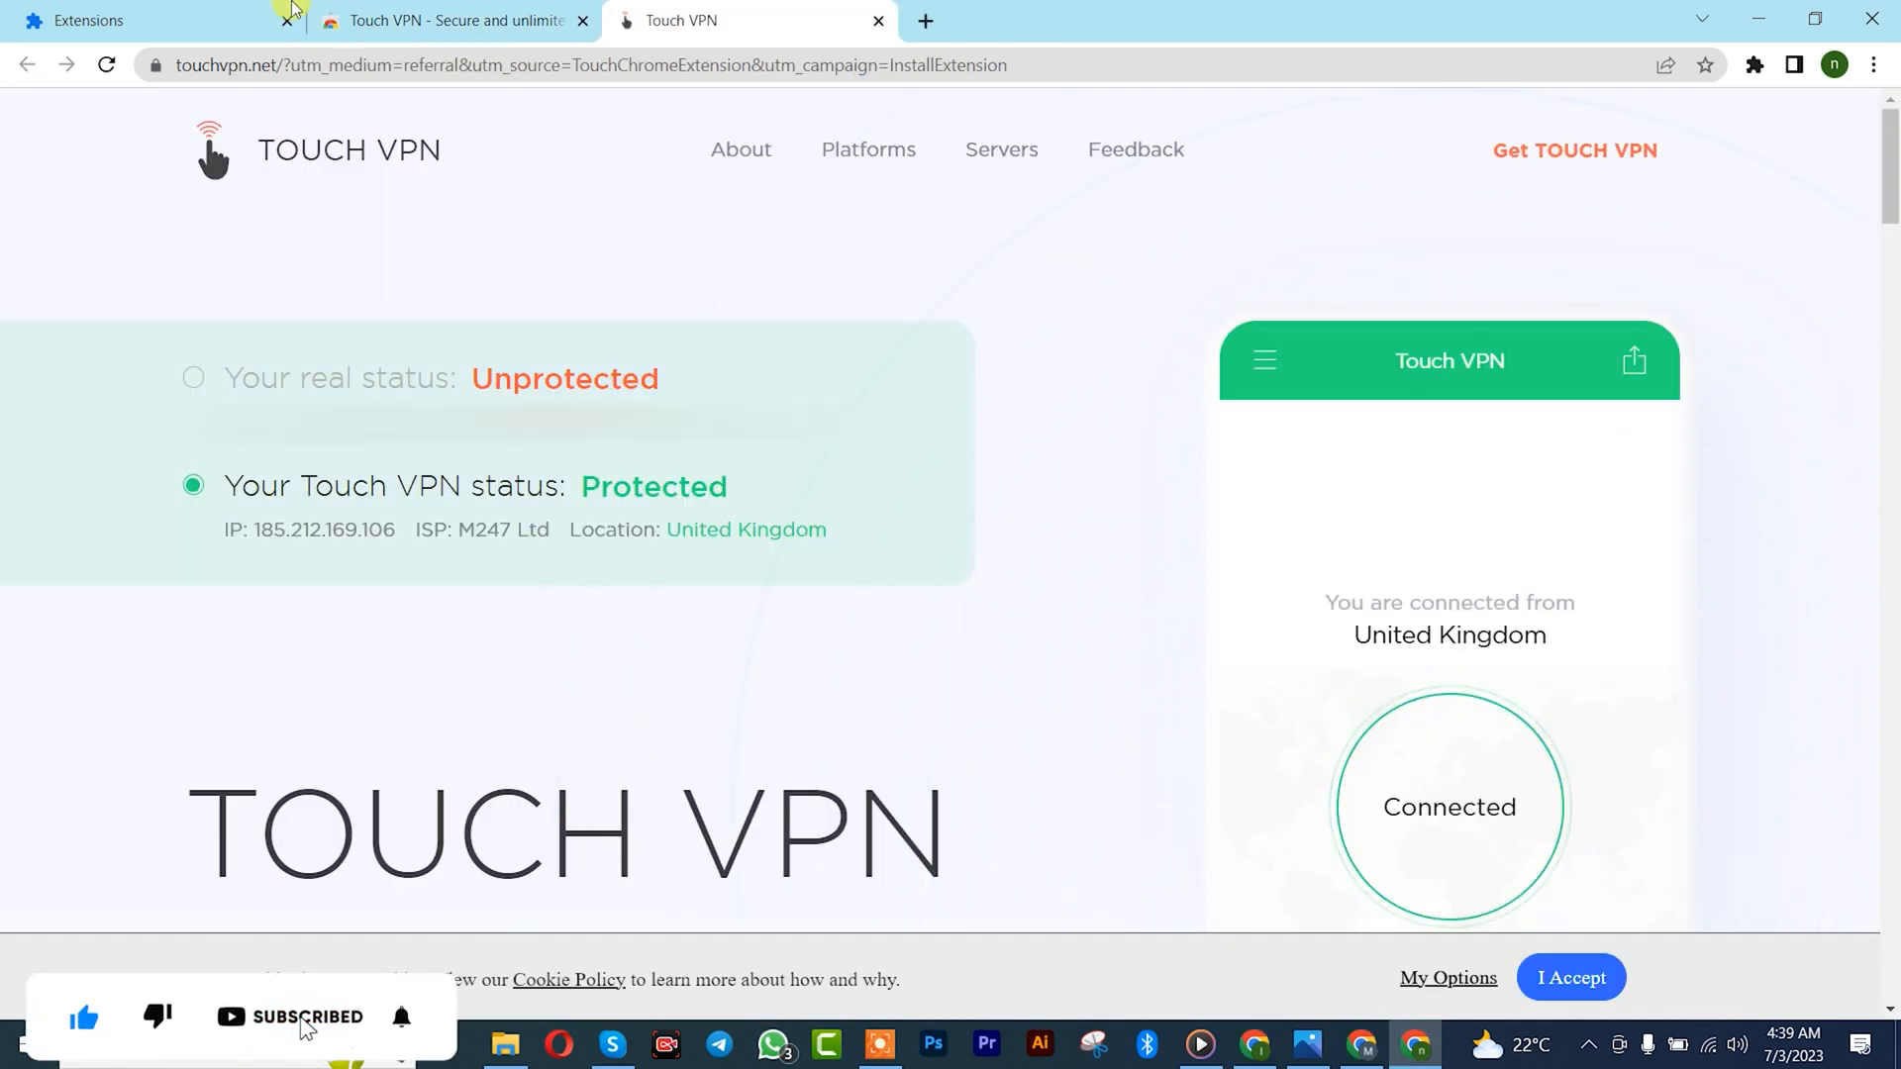
# Bring up the Touch VPN panel from the toolbar's installed extensions list
pyautogui.click(136, 19)
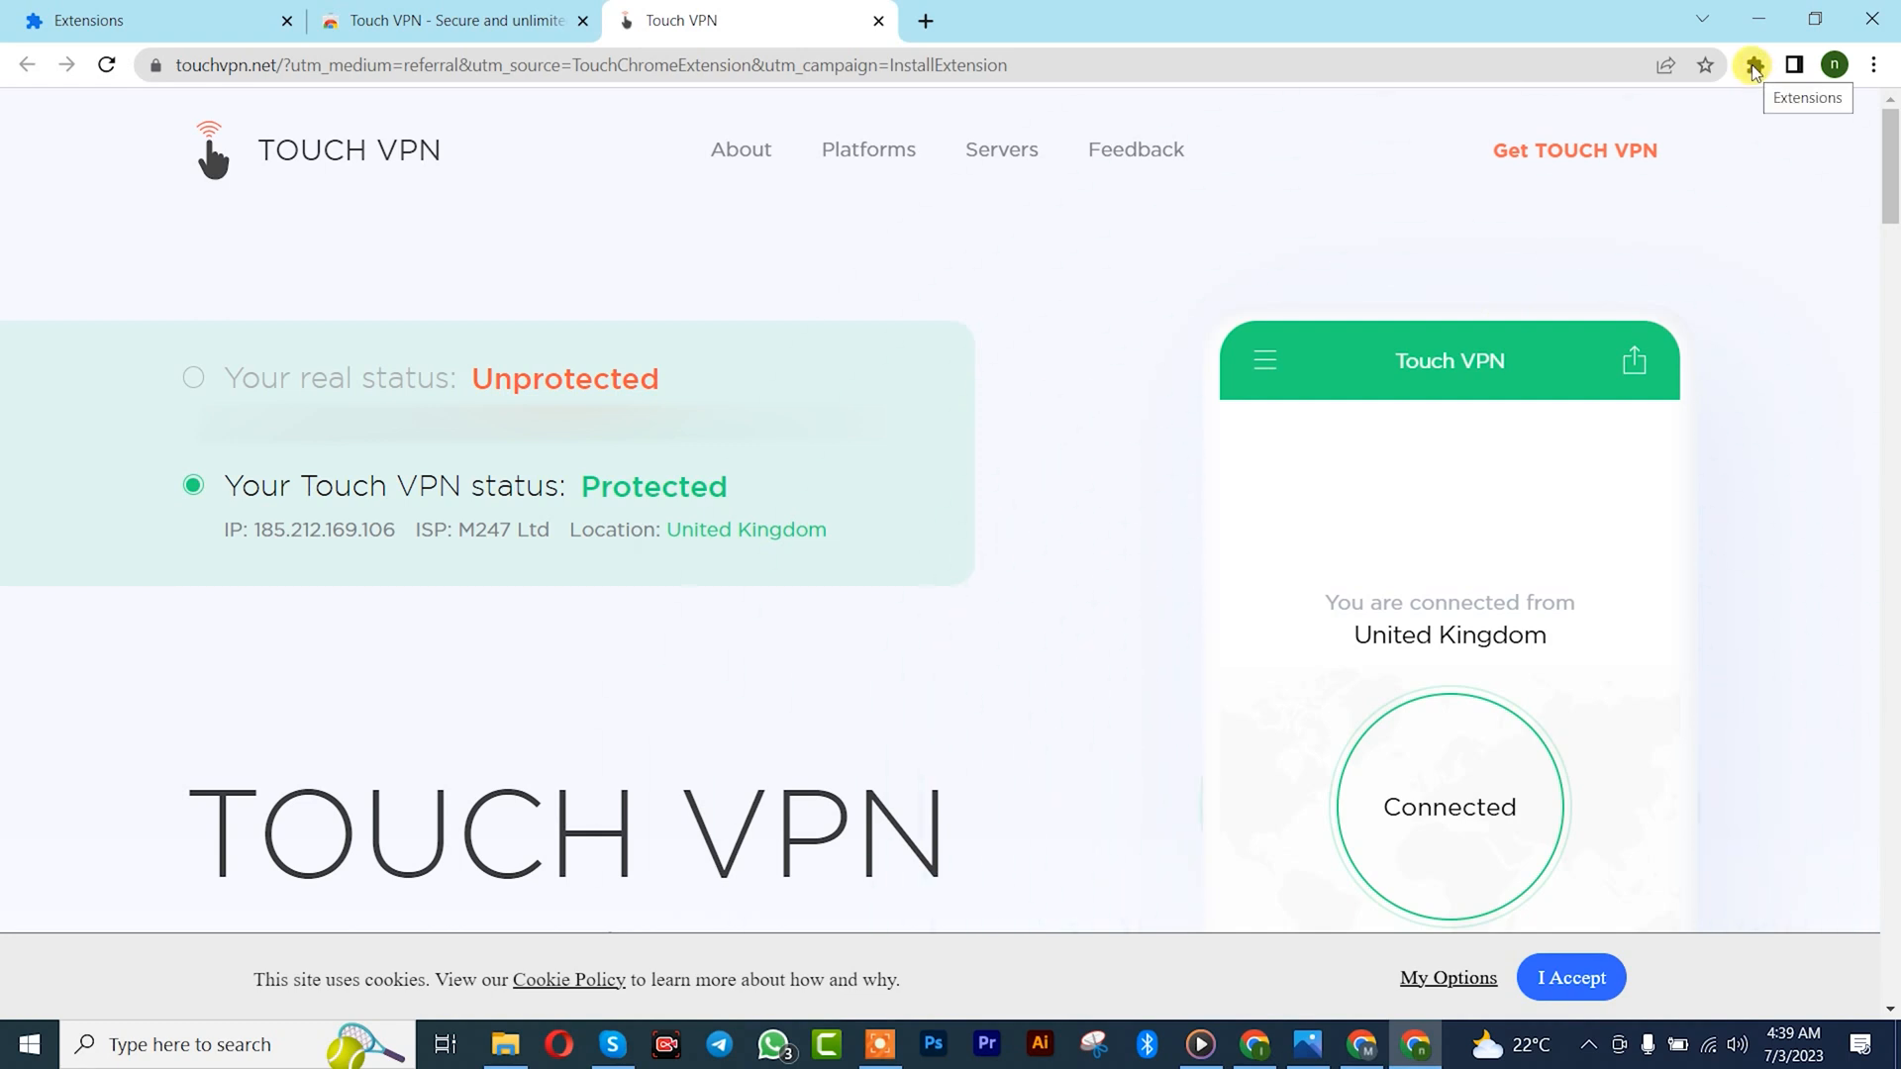
pyautogui.click(1752, 64)
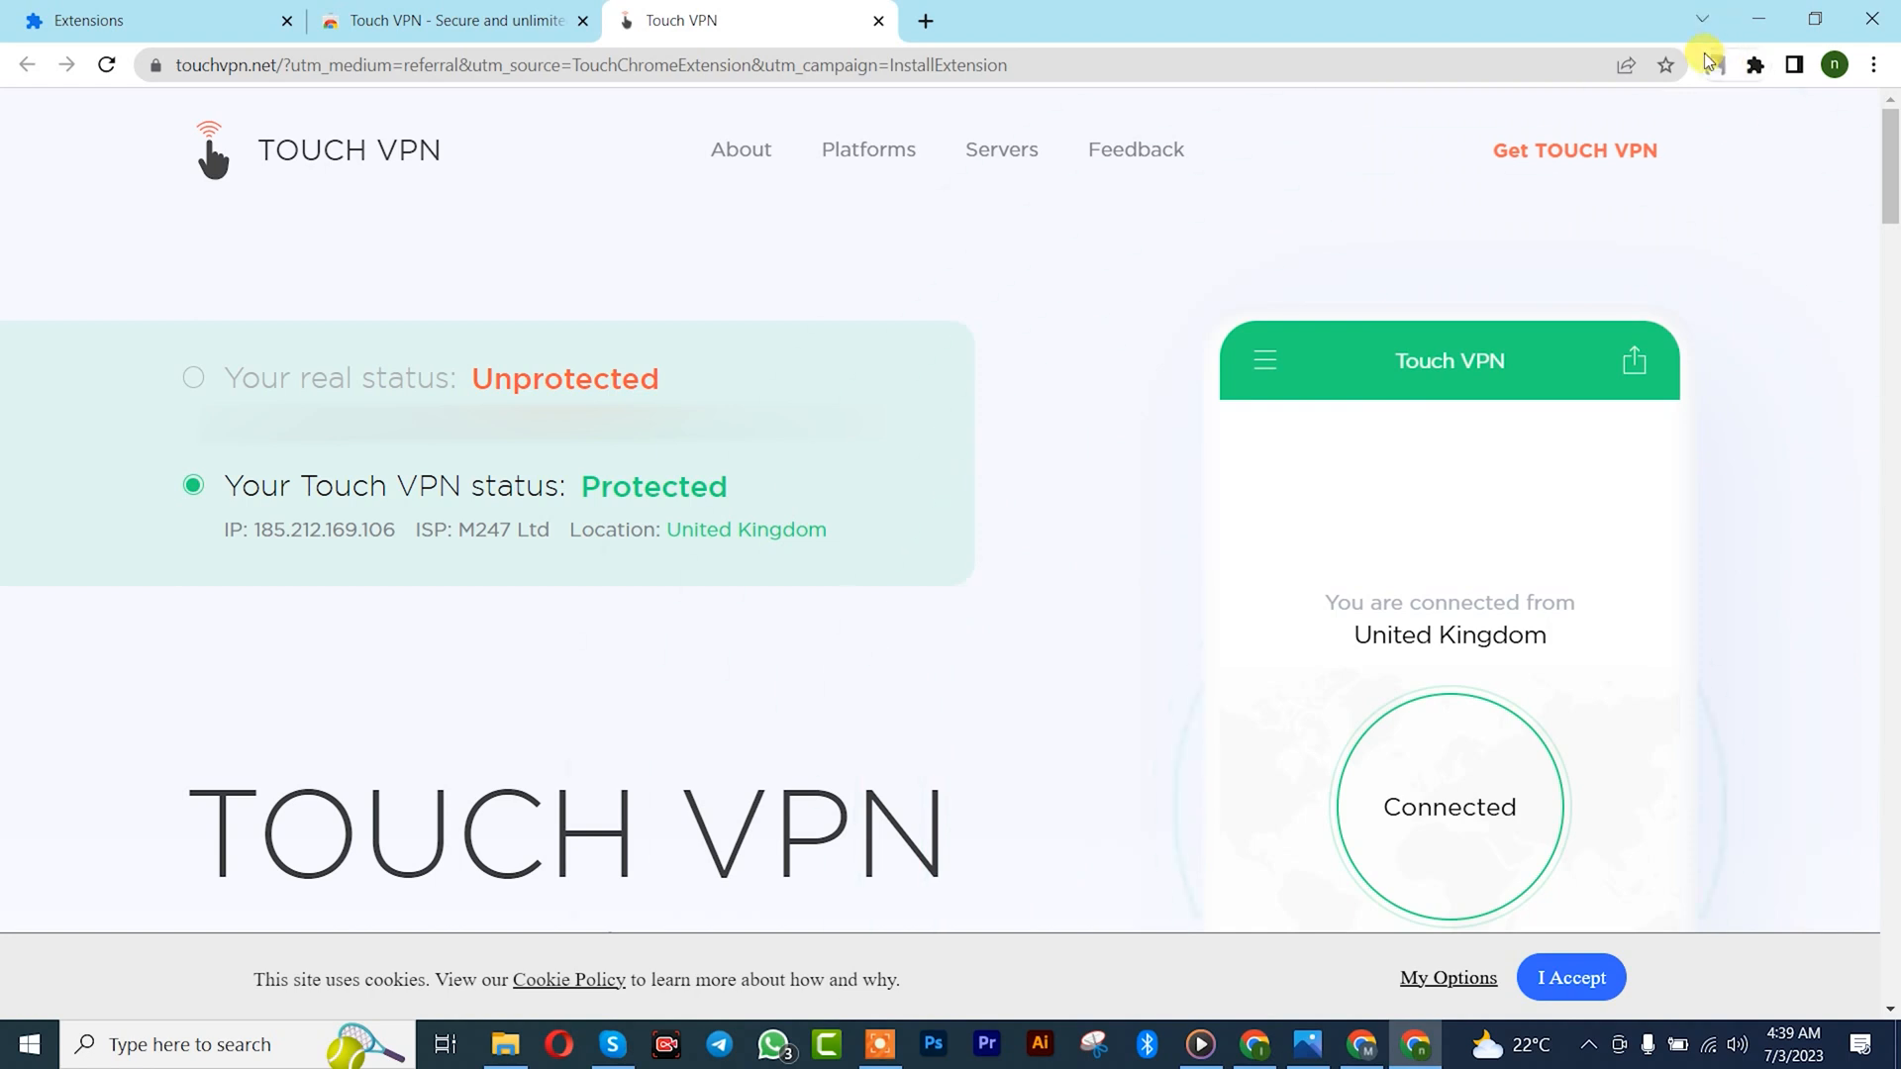
pyautogui.click(1712, 63)
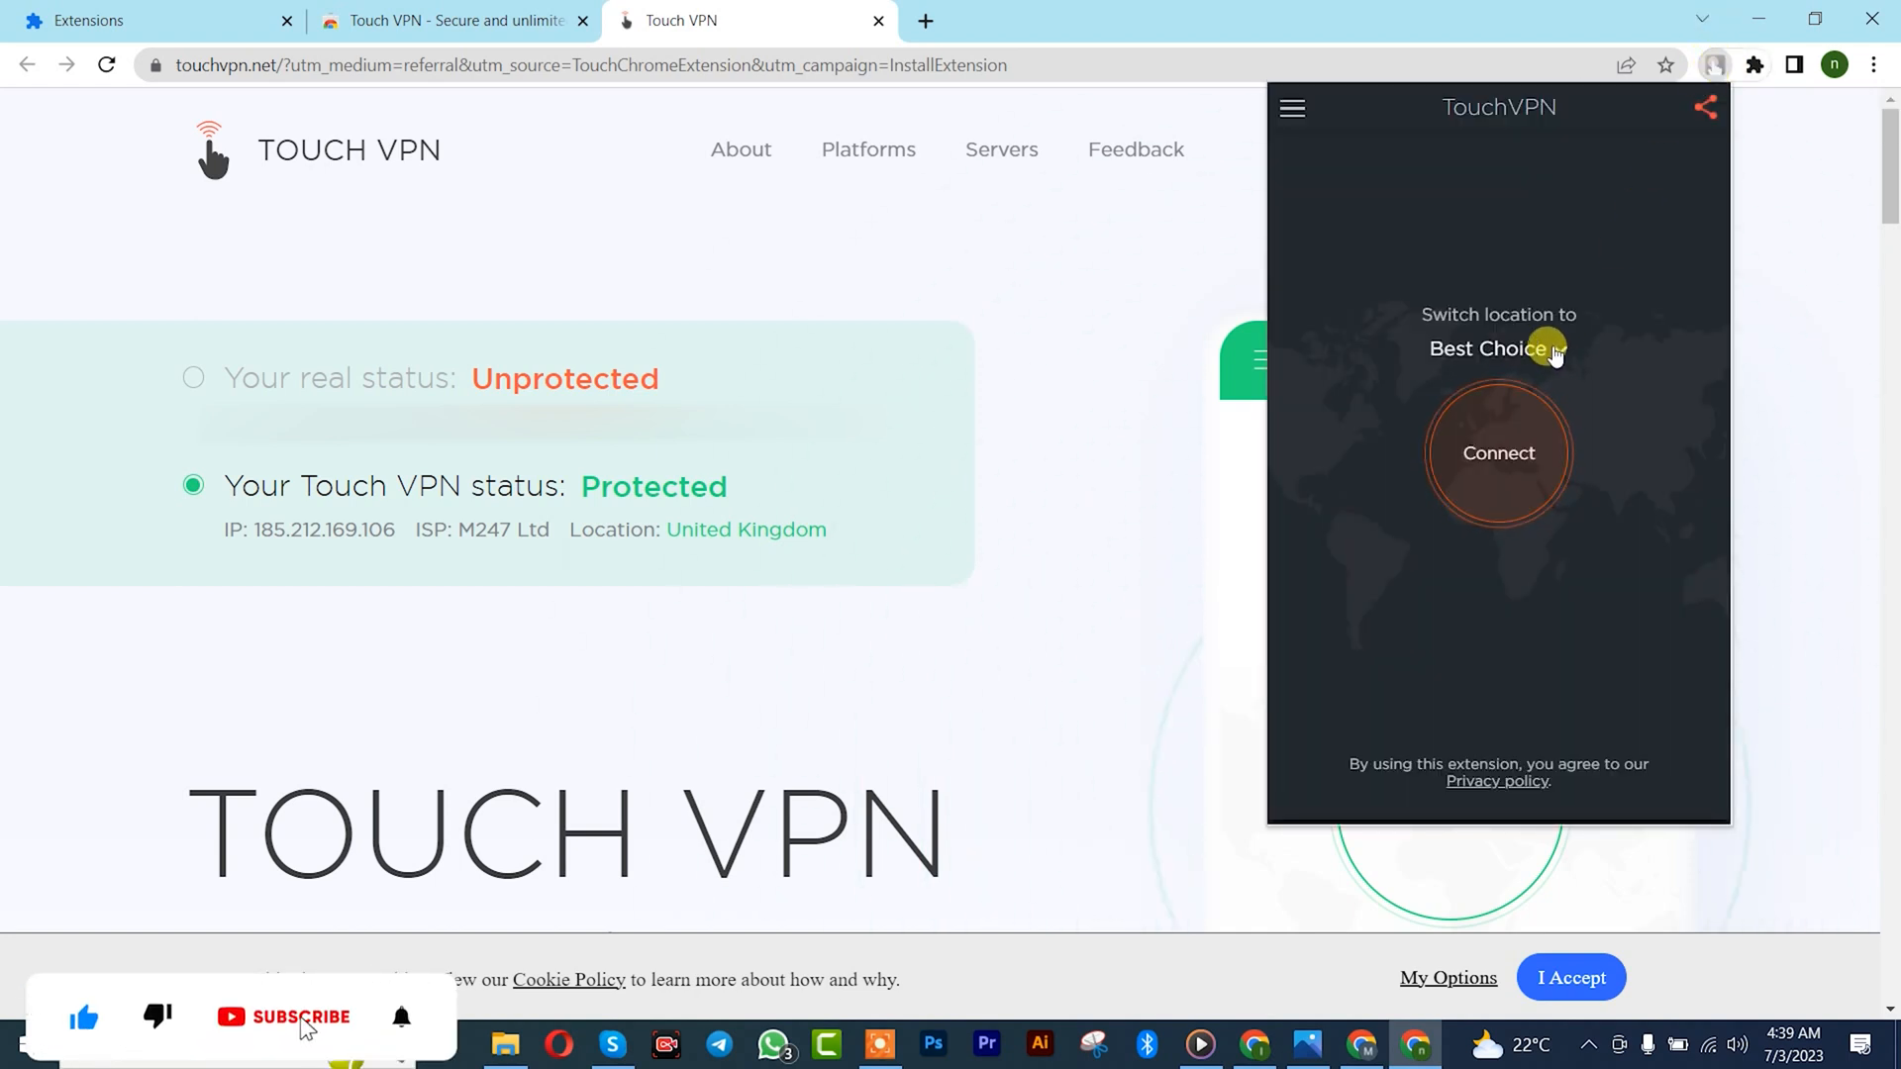
# Connect Touch VPN through United States and start a new tab for the IP check
pyautogui.click(1499, 348)
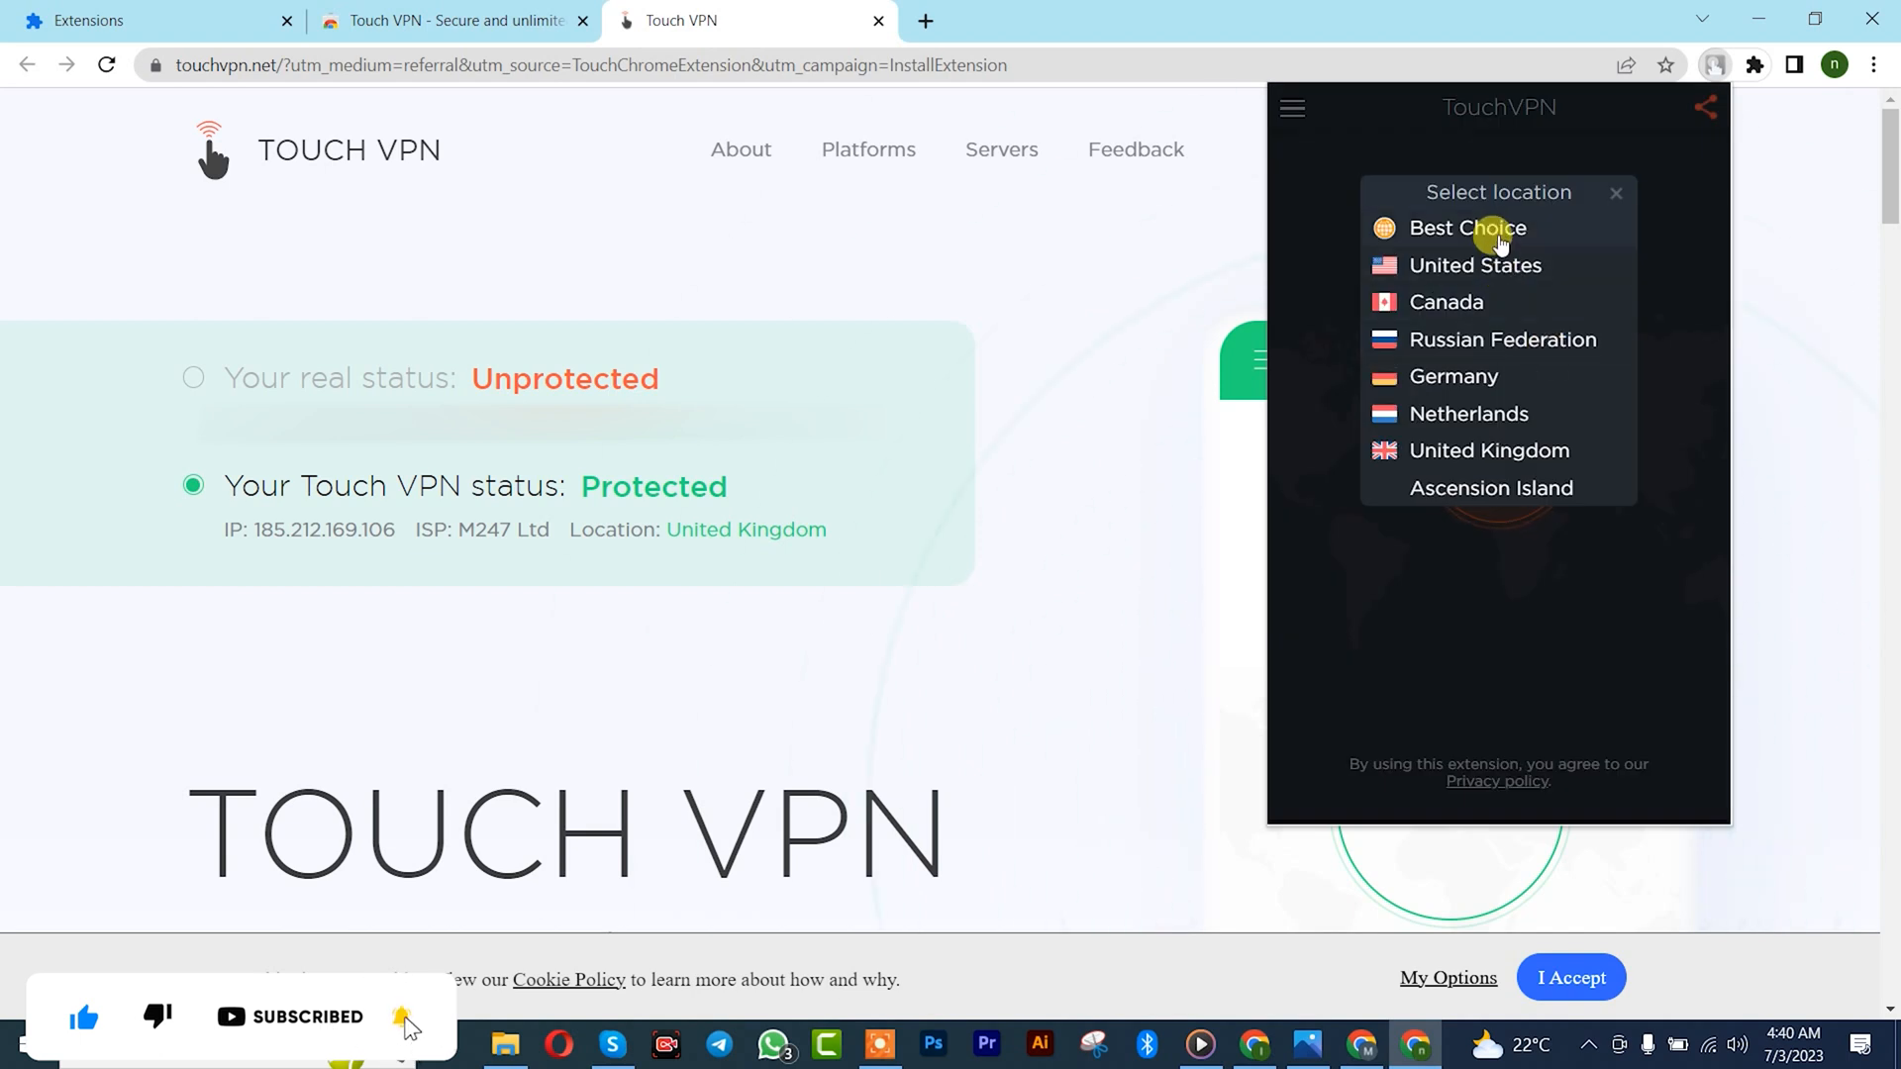
pyautogui.click(1475, 263)
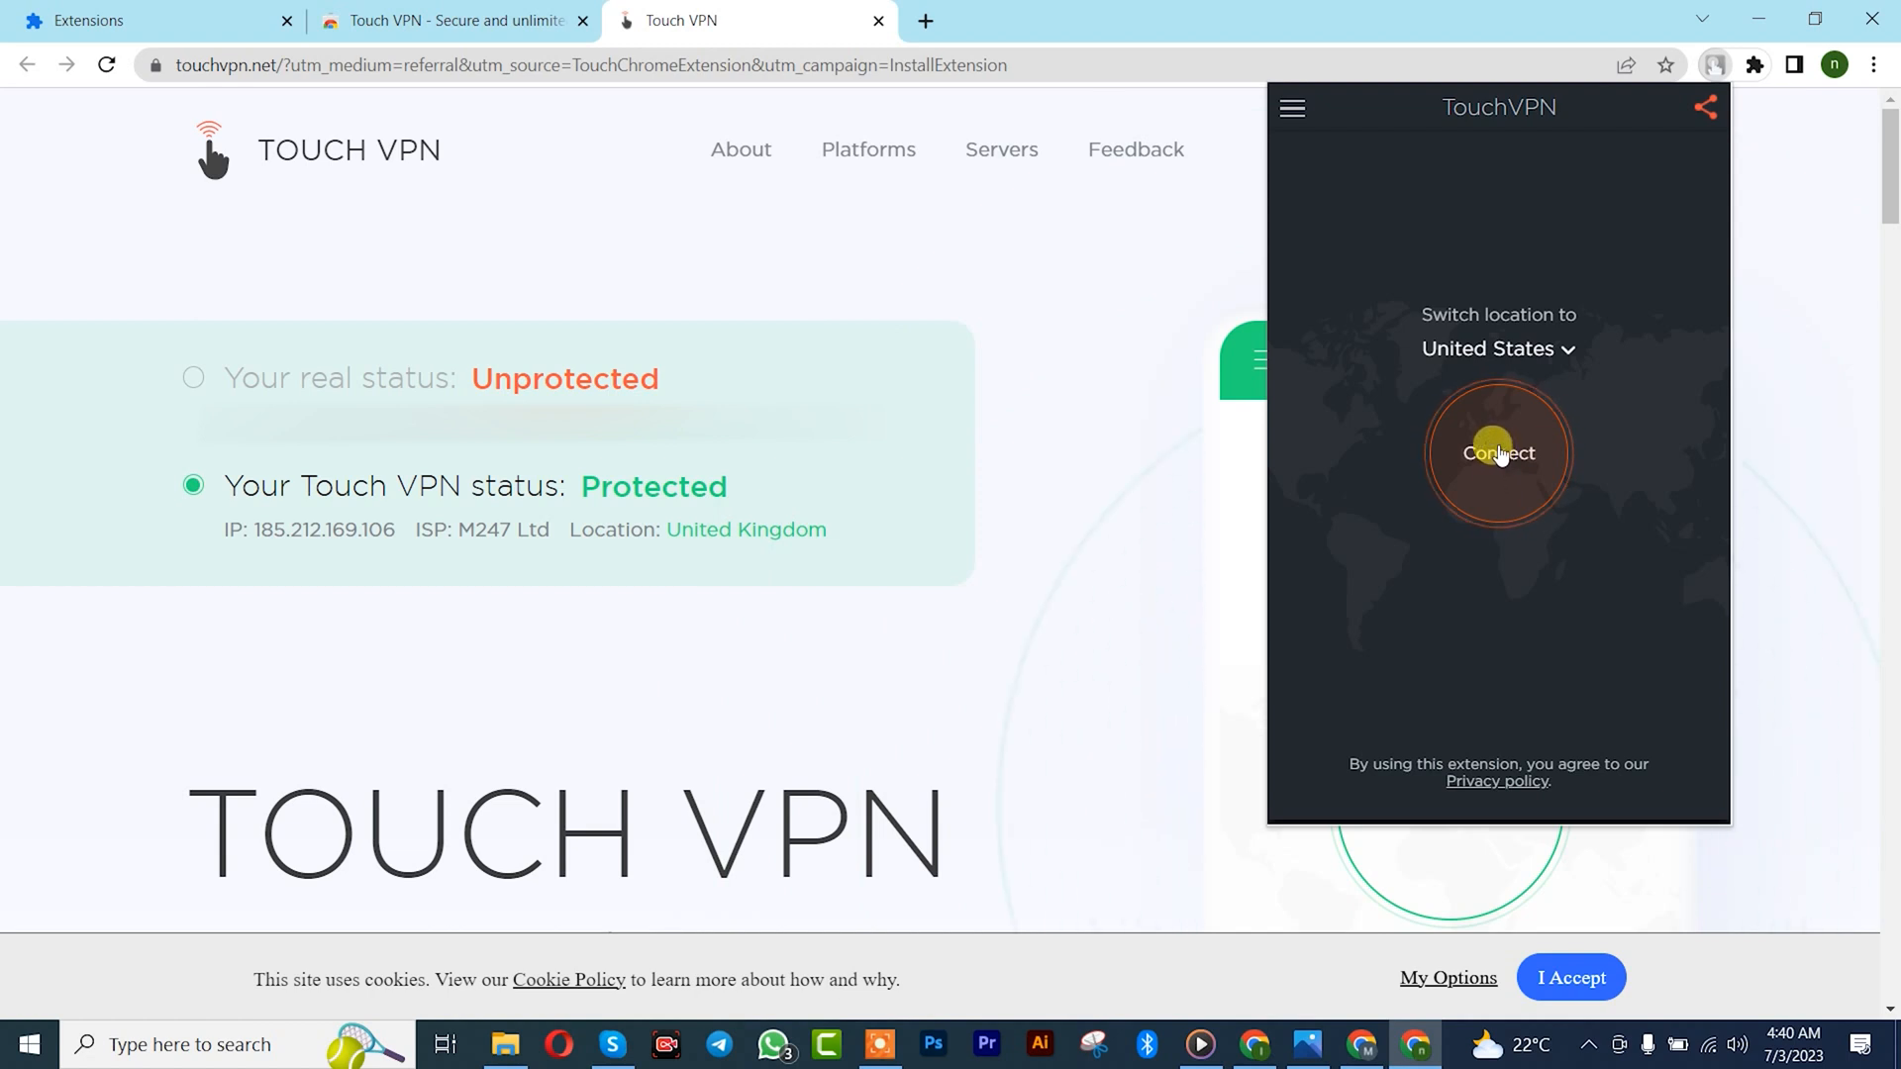
pyautogui.click(1499, 451)
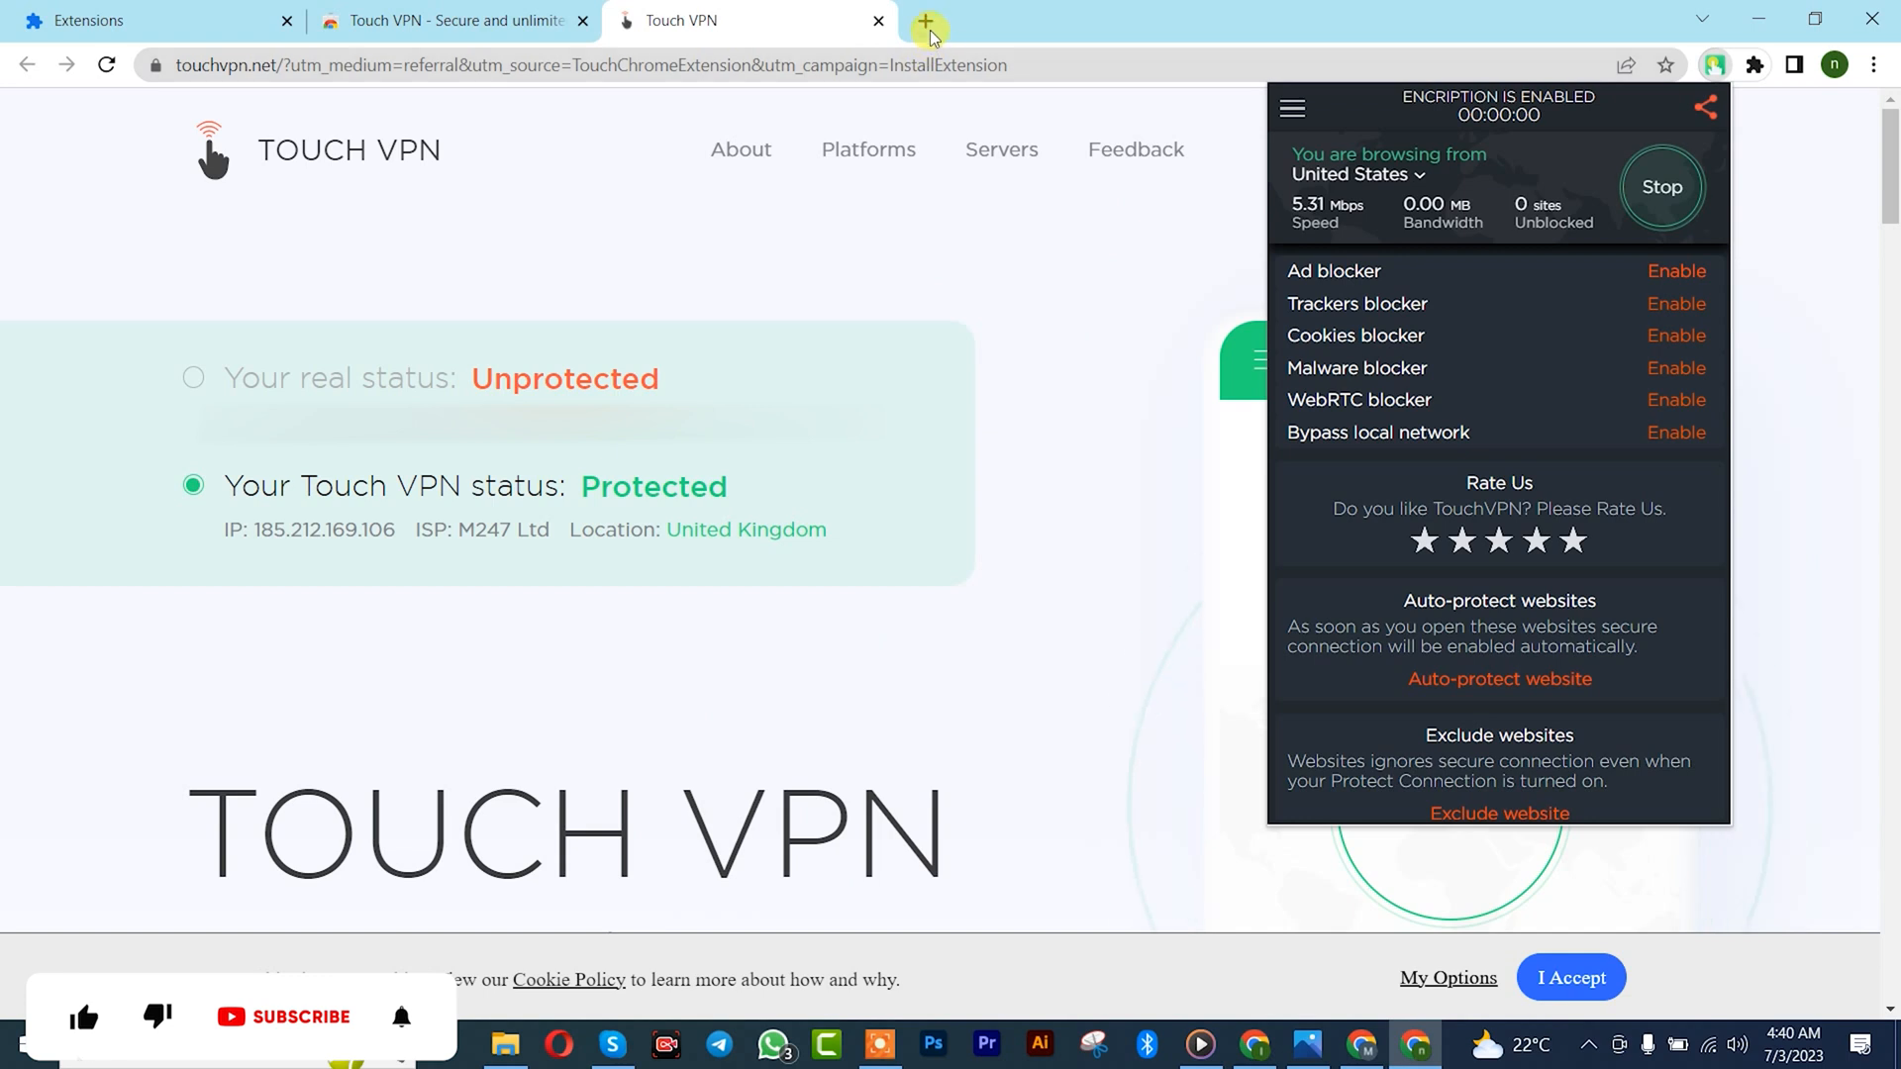
pyautogui.click(927, 19)
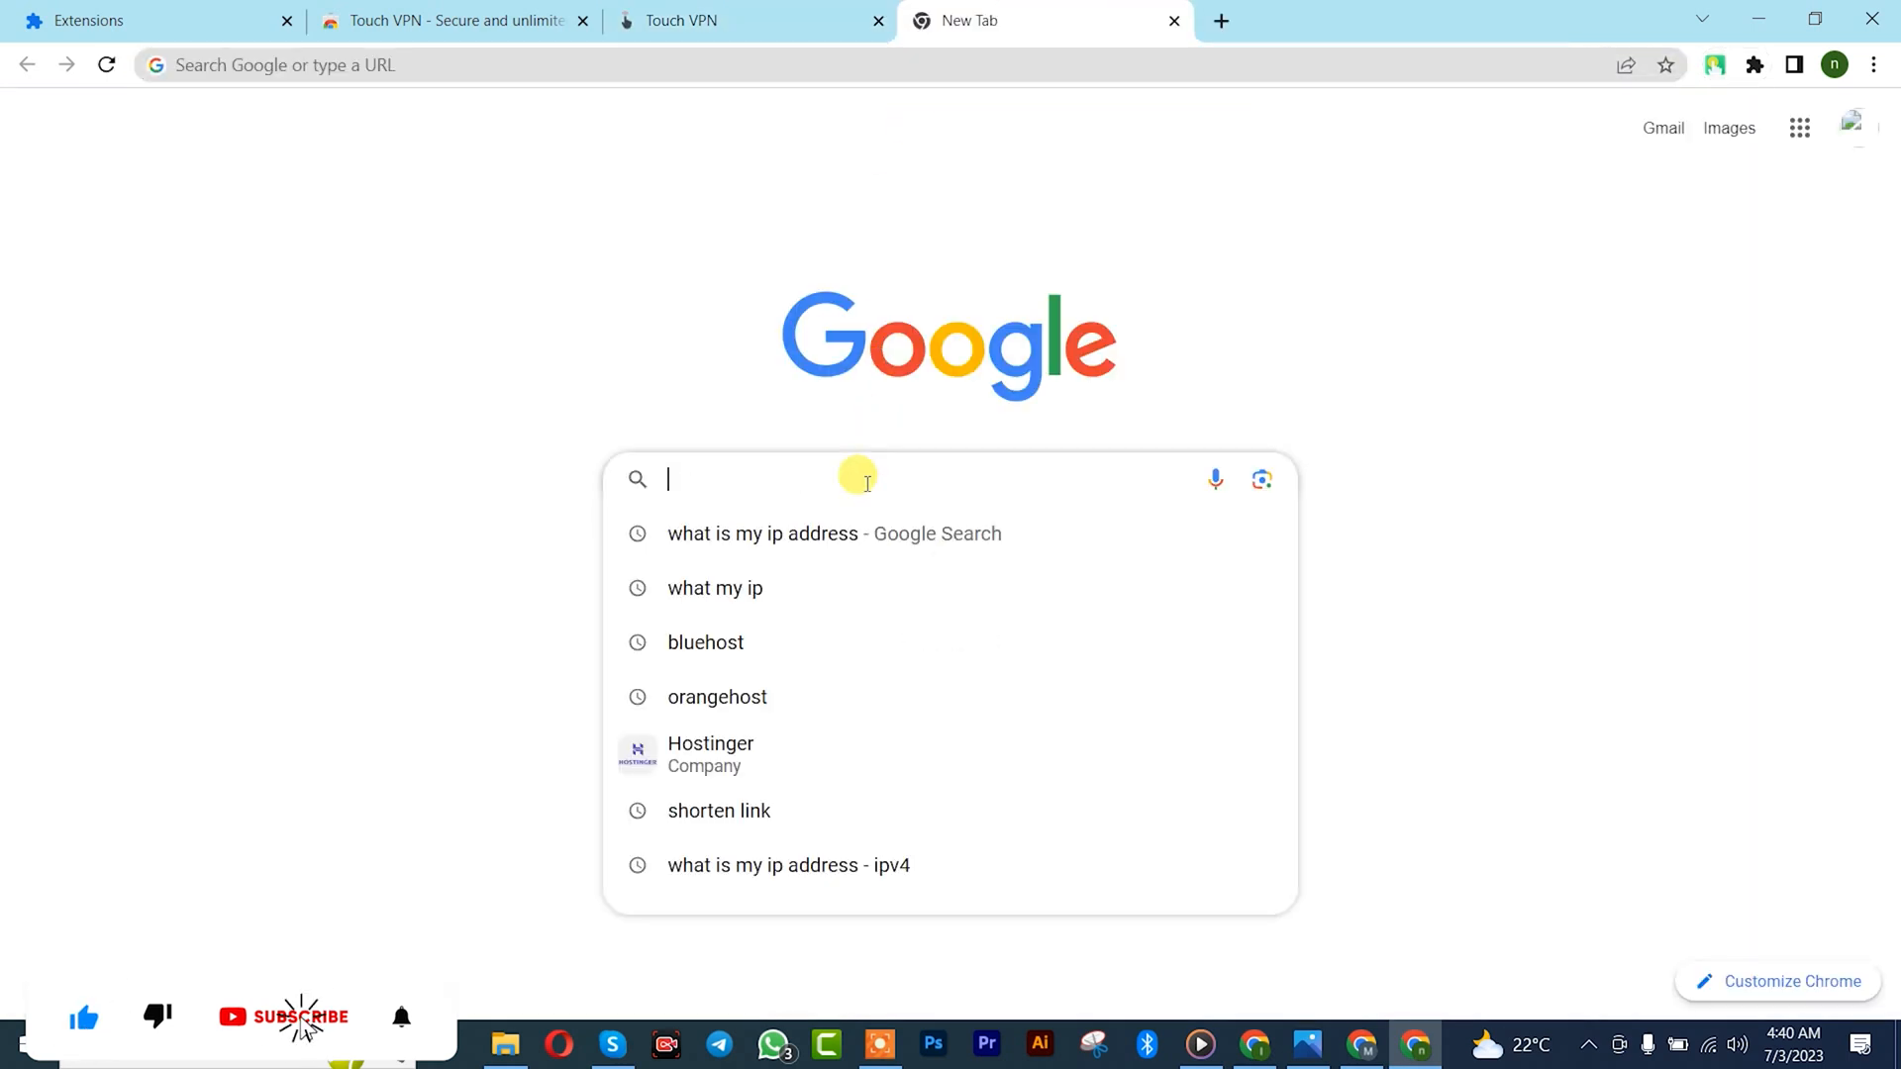